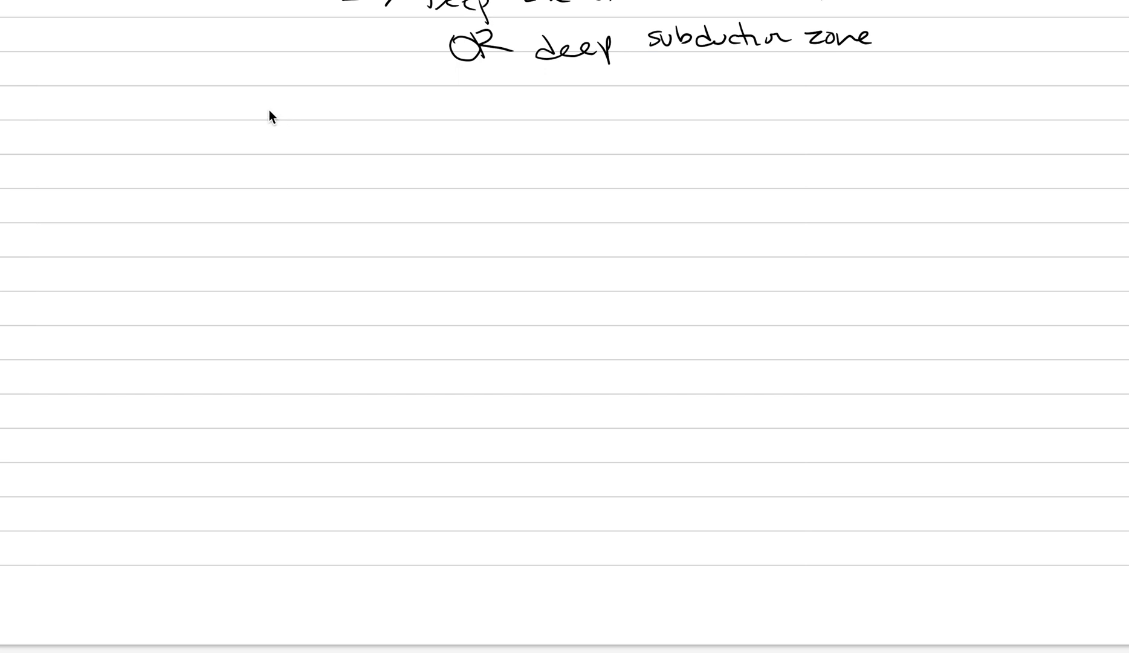
pyautogui.moveTo(50, 108)
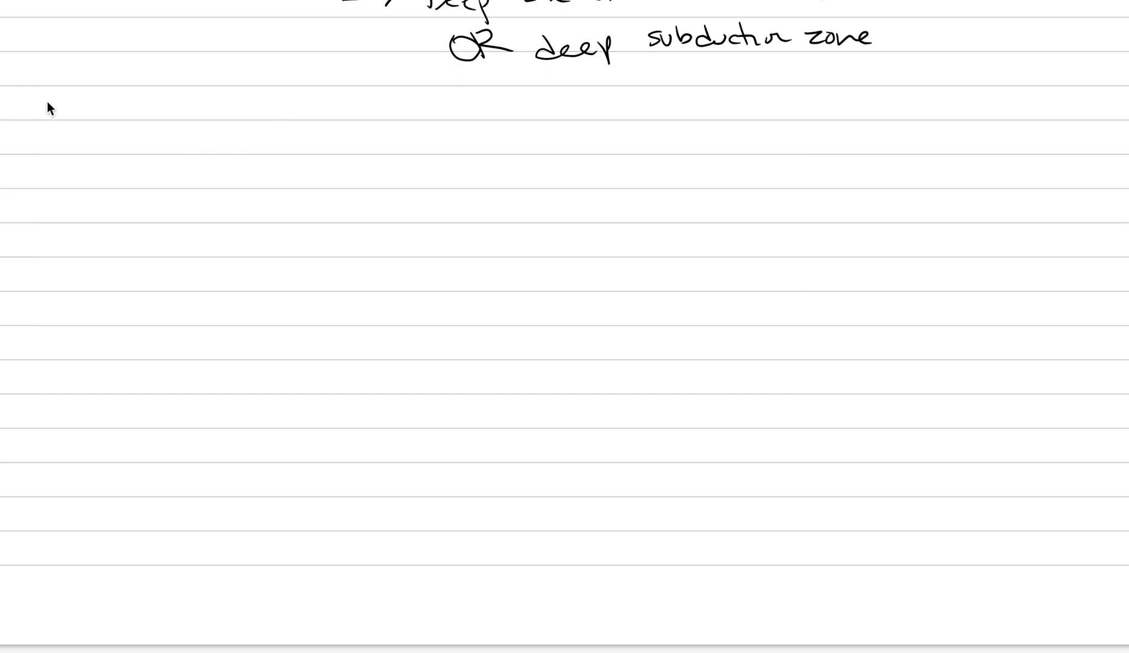
pyautogui.moveTo(191, 123)
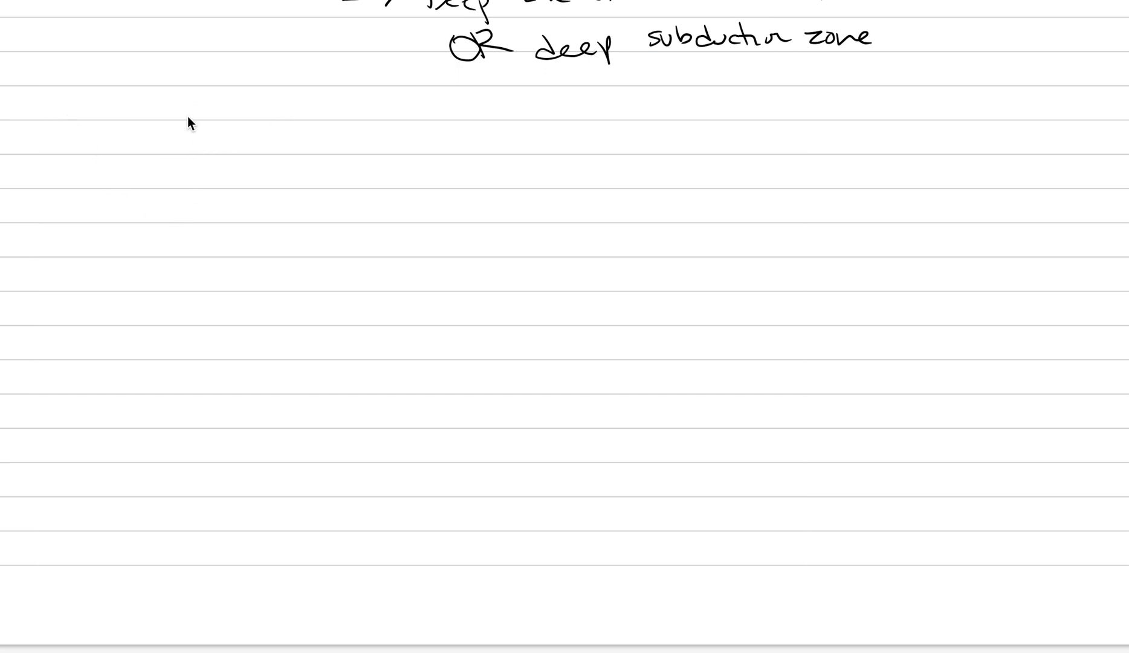
pyautogui.moveTo(174, 136)
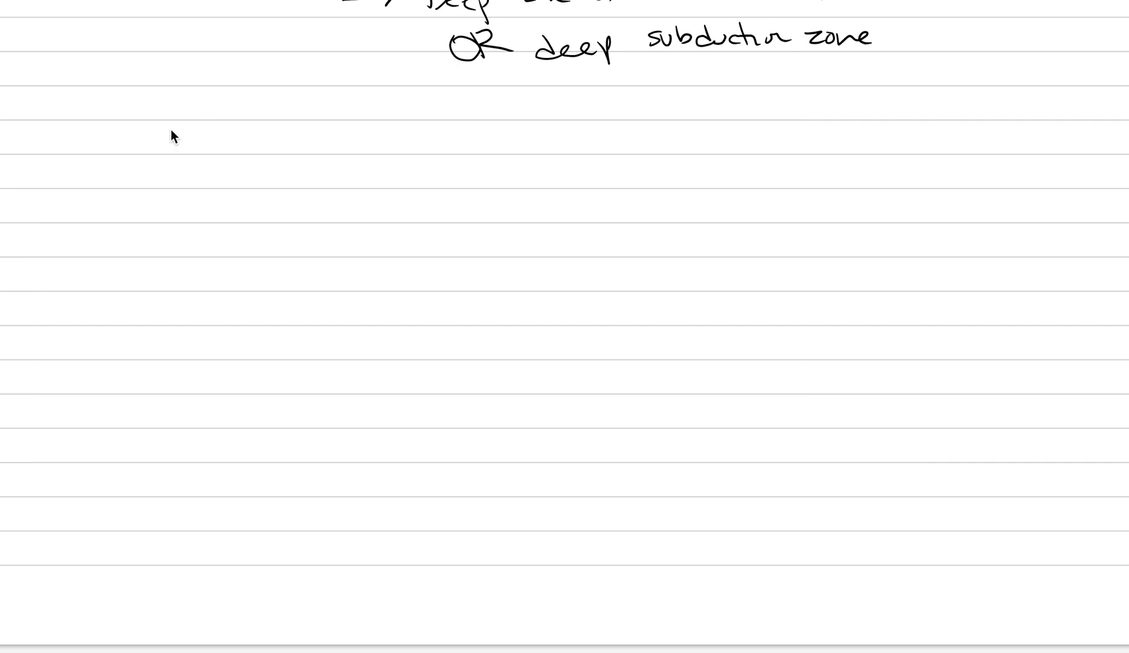
# Handwrite "C. Metamorphic Grade – Amount of change" on the lines below the subduction notes
pyautogui.moveTo(173, 151); pyautogui.dragTo(194, 128)
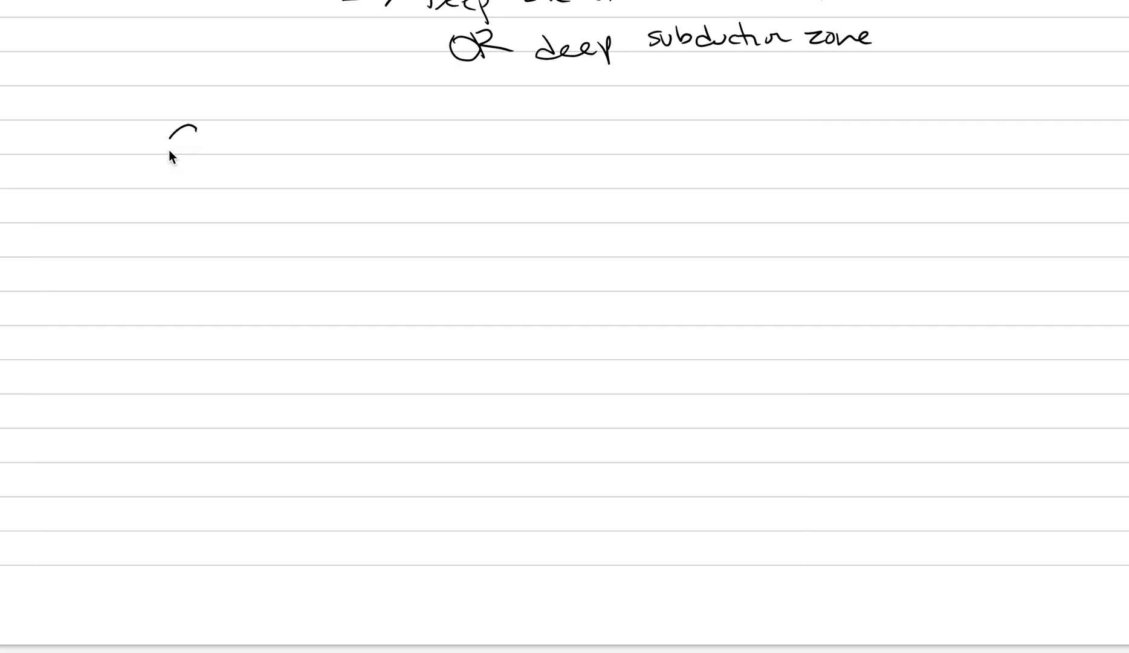
pyautogui.moveTo(180, 130); pyautogui.dragTo(209, 155)
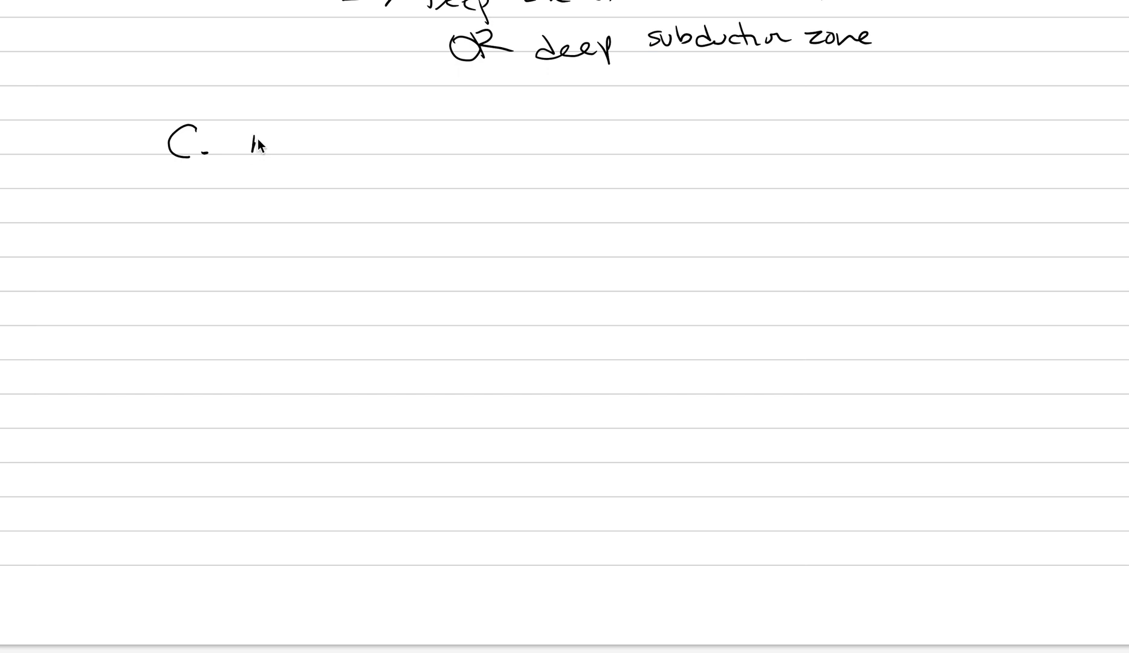
pyautogui.write('meta')
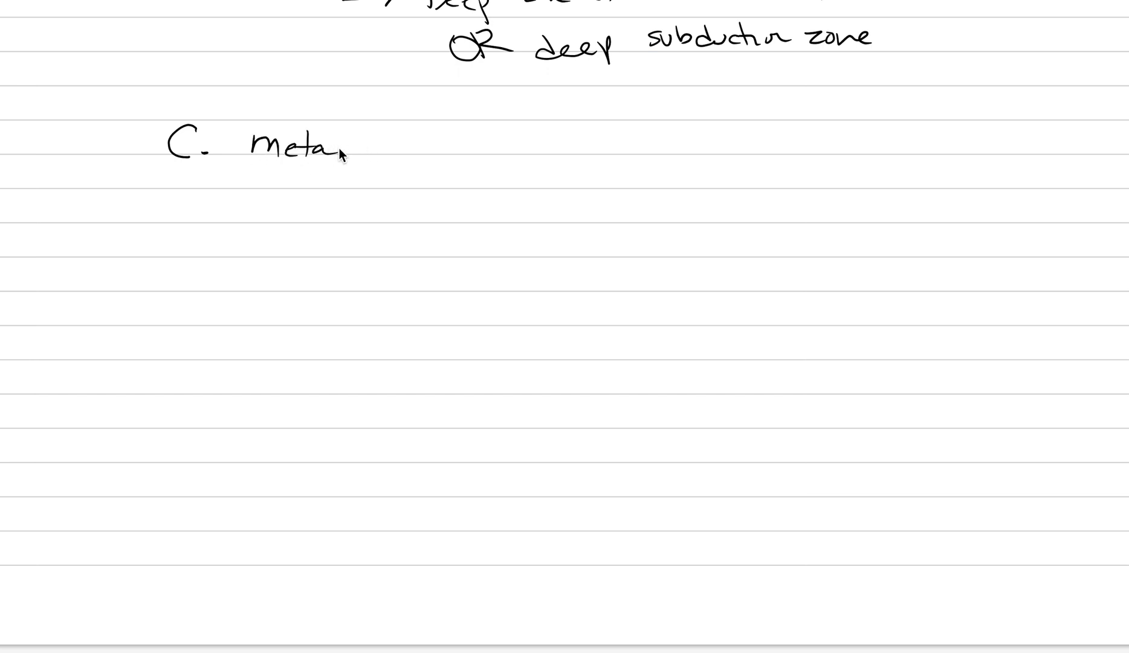
pyautogui.write('morphic Grade')
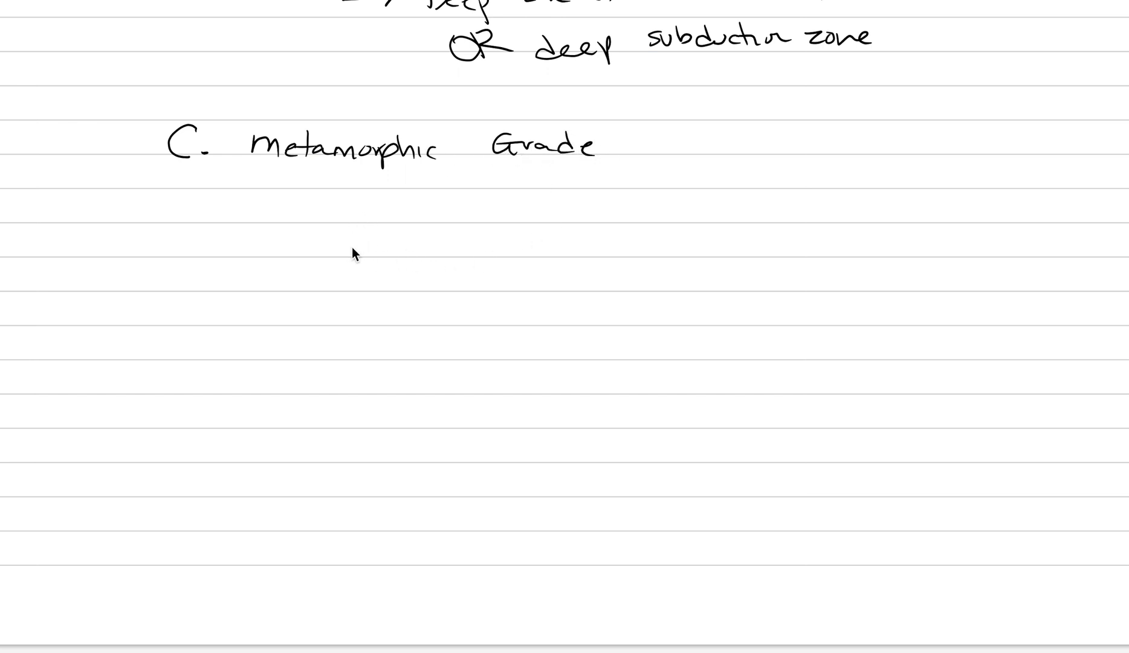
pyautogui.moveTo(302, 268)
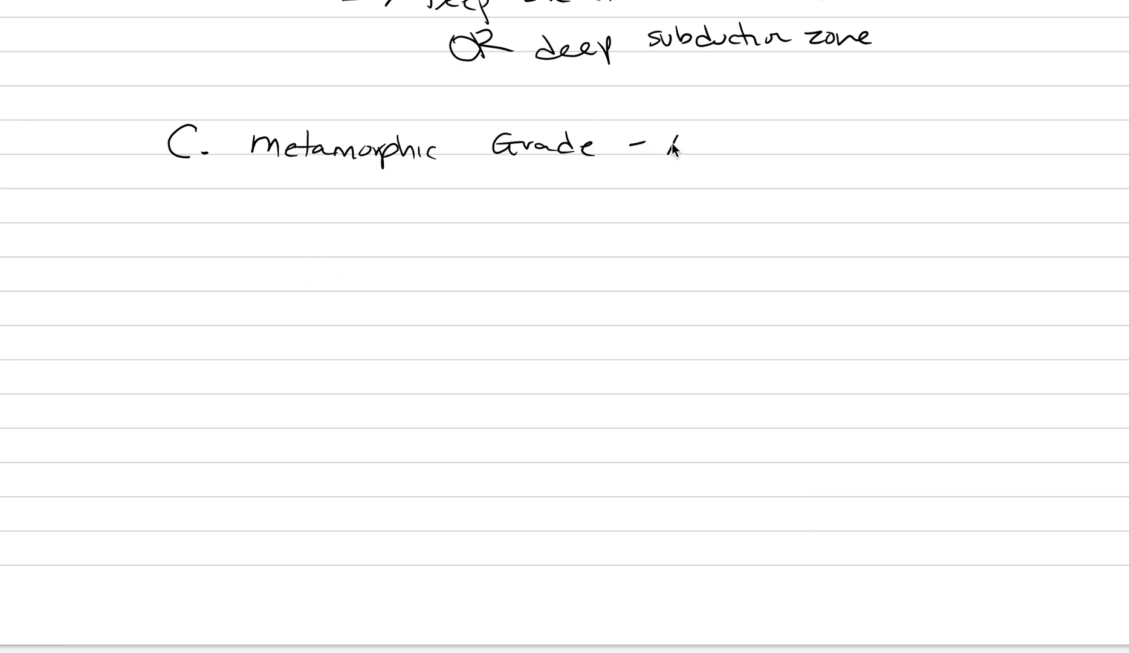
pyautogui.write('Amount of change')
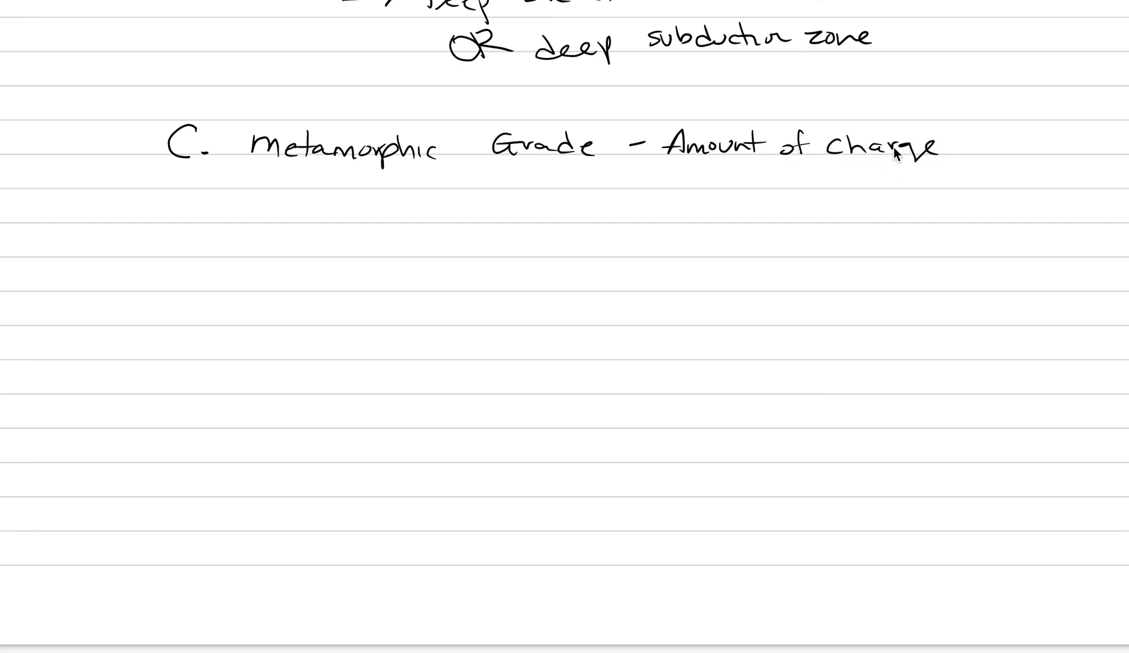
pyautogui.moveTo(228, 224)
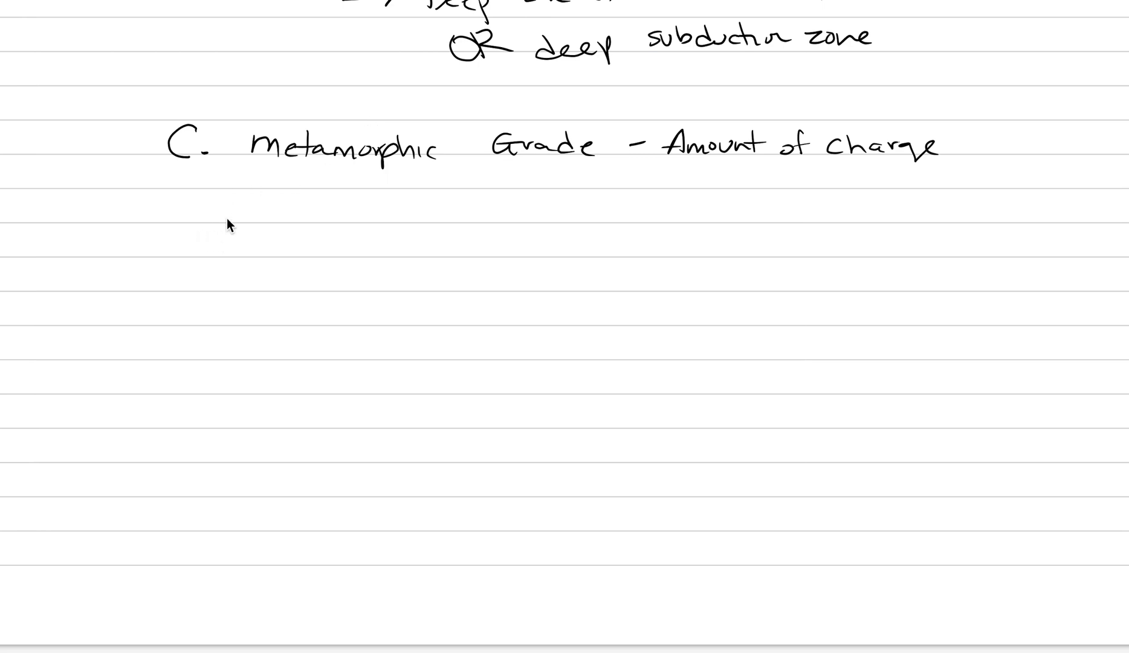
# Write and underline the Low, Middle and High grade column headings
pyautogui.write('Low')
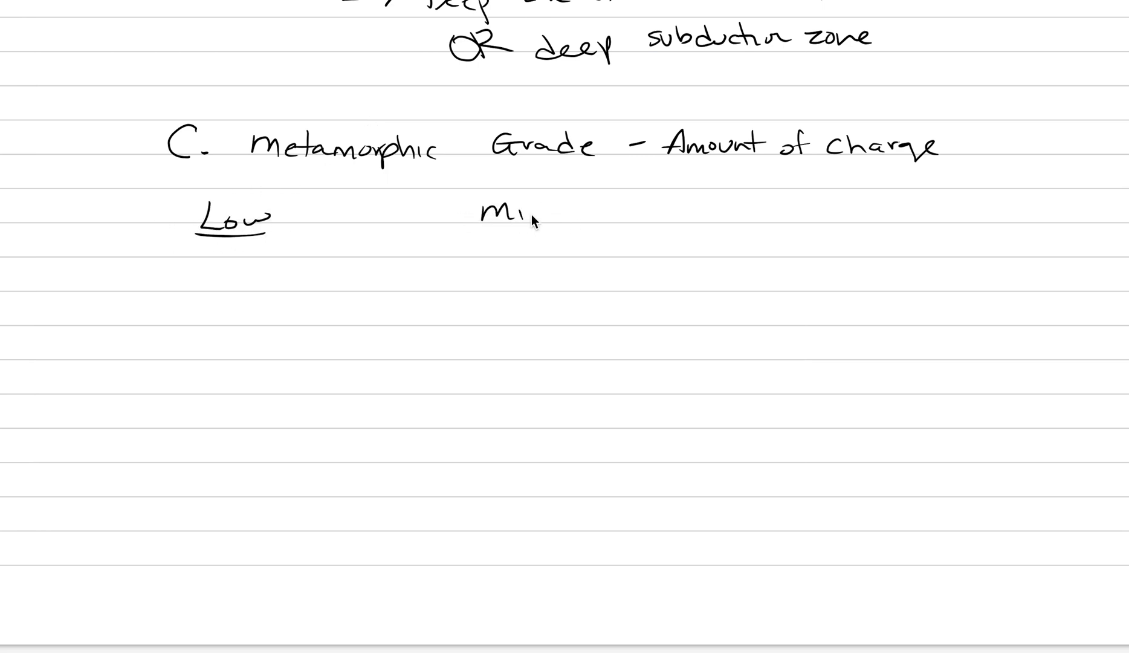
pyautogui.write('Middle')
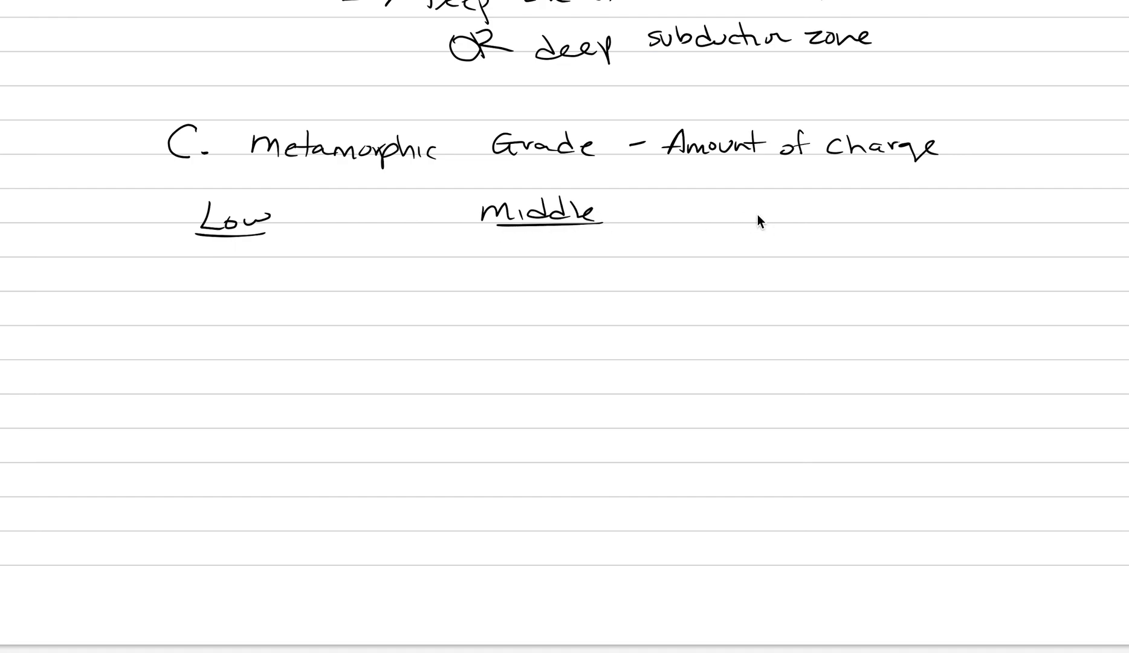
pyautogui.write('High')
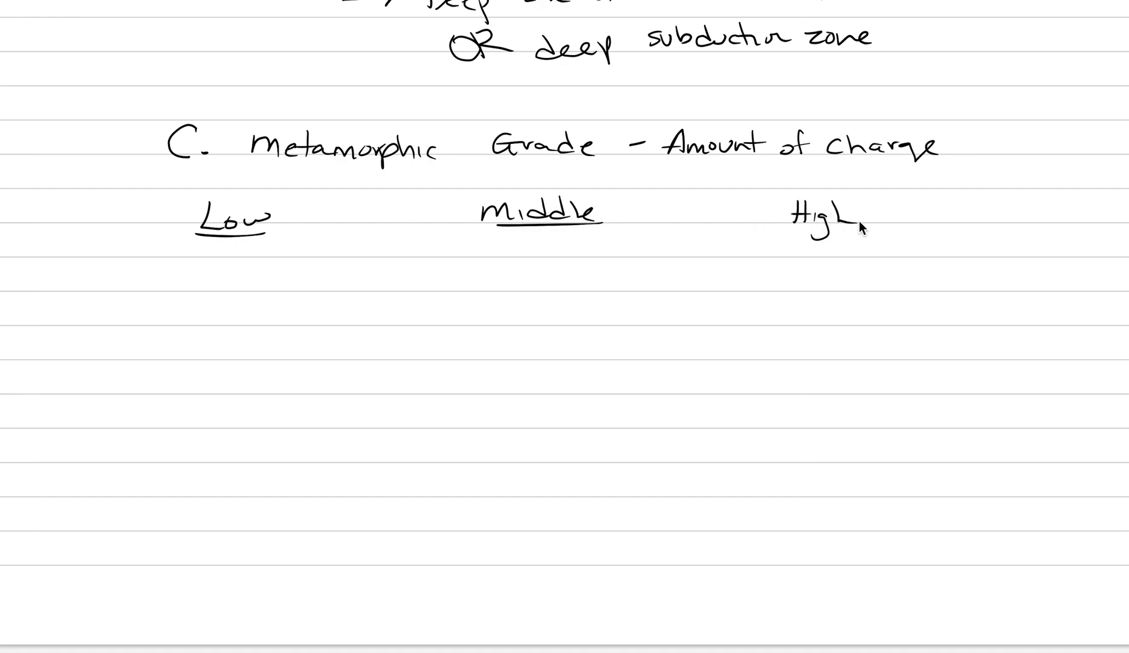
pyautogui.moveTo(792, 231); pyautogui.dragTo(864, 231)
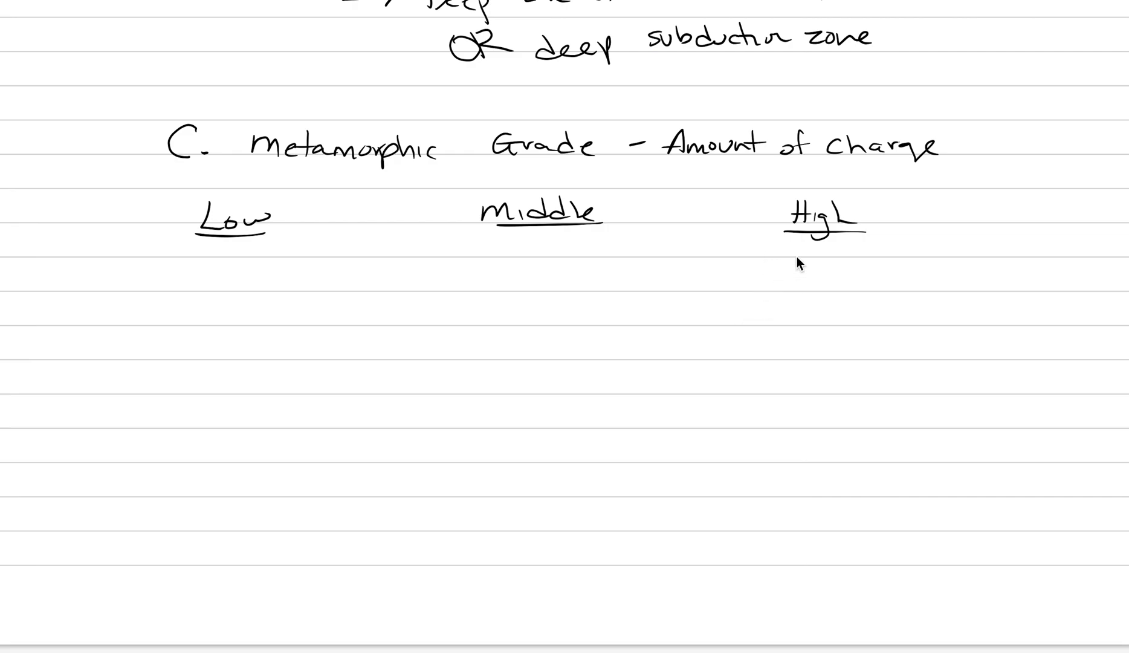
# List facies Eclogite and Granulite under High and P-P under Low
pyautogui.write('Eclog')
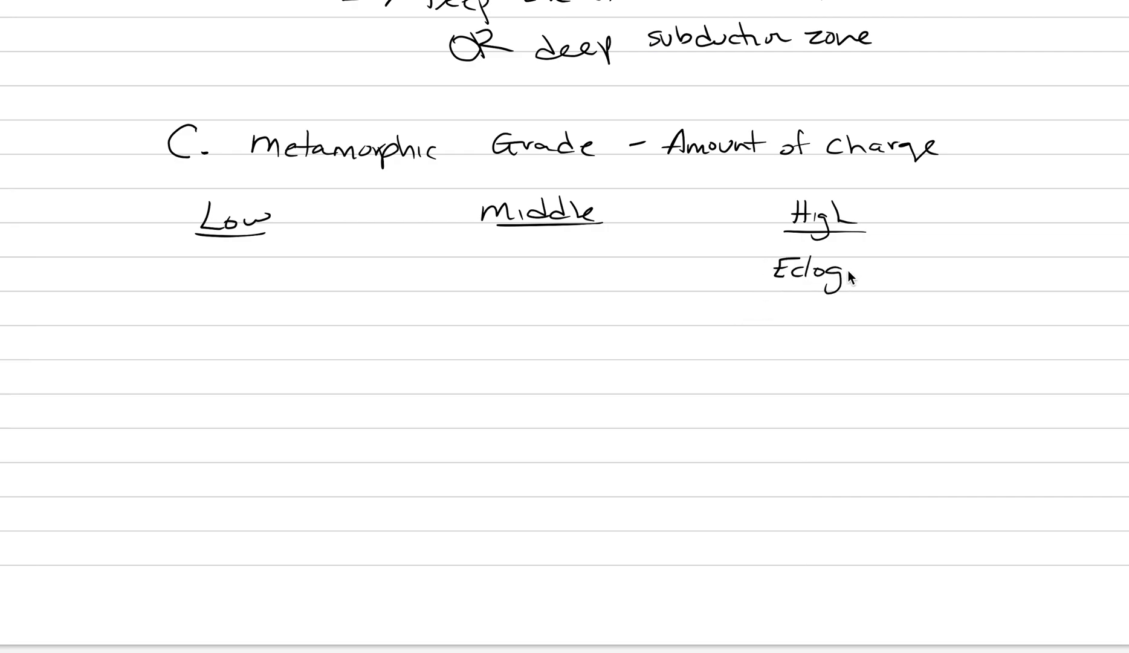
pyautogui.write('ite')
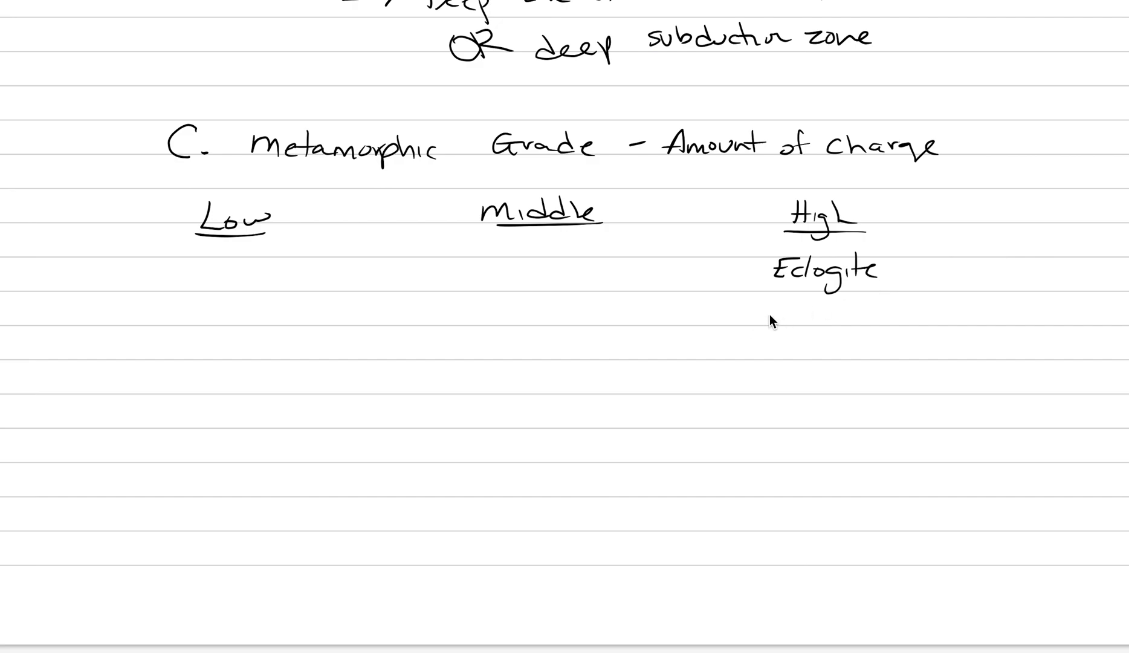
pyautogui.write('Granulite')
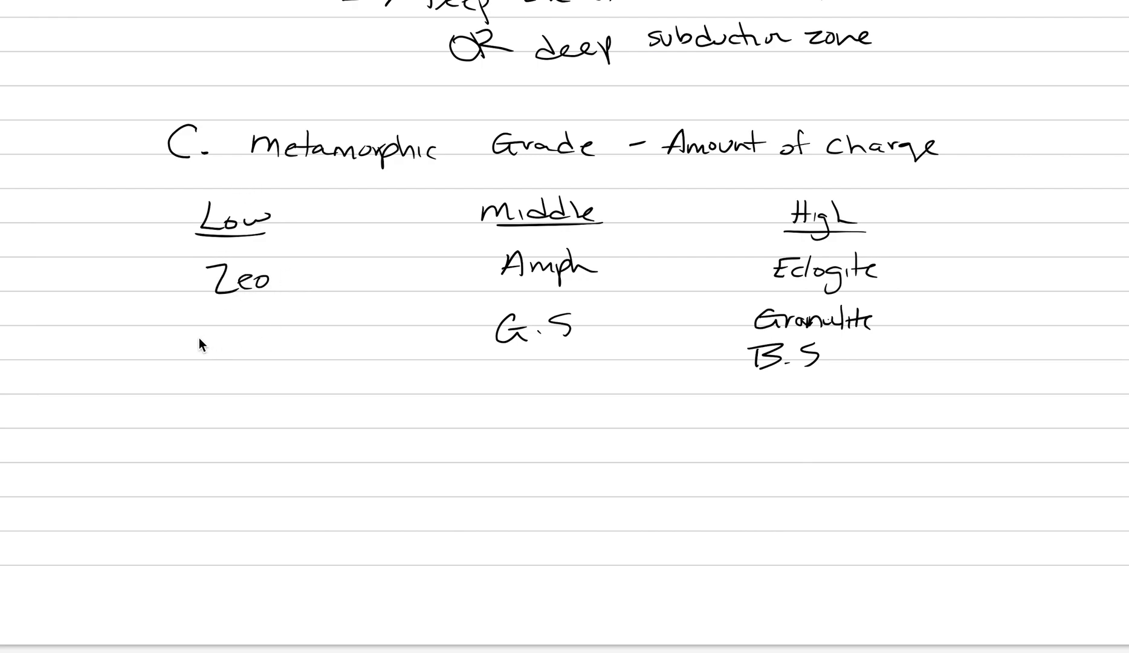
pyautogui.write('P-P')
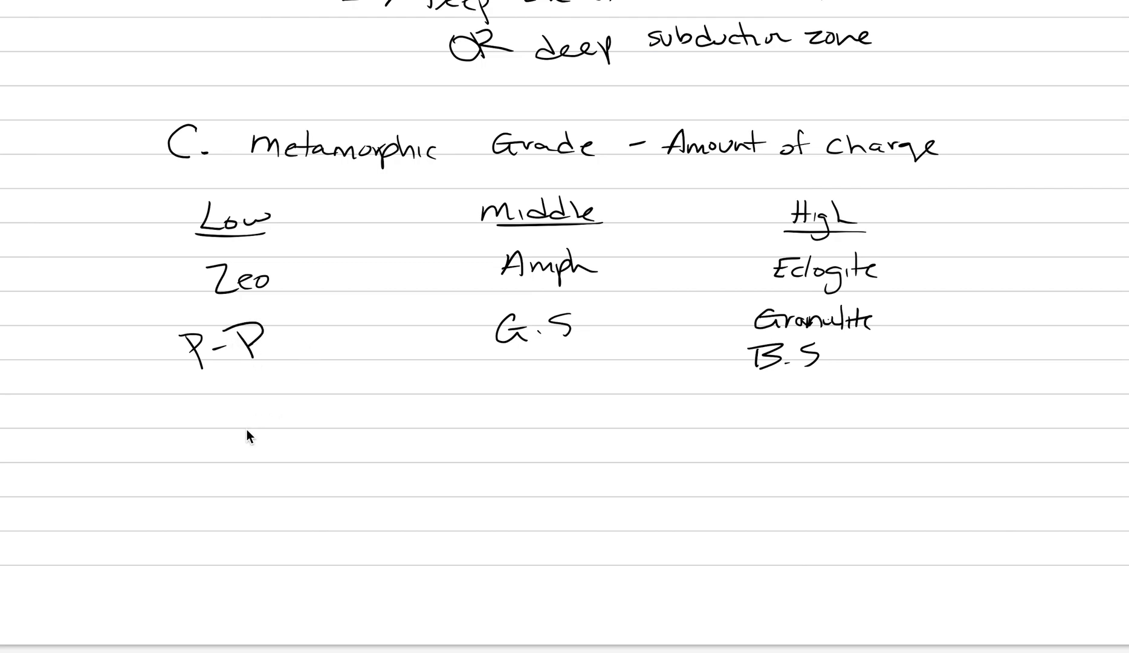
# Scroll down to make room for the pressure–temperature diagram
pyautogui.scroll(-3)
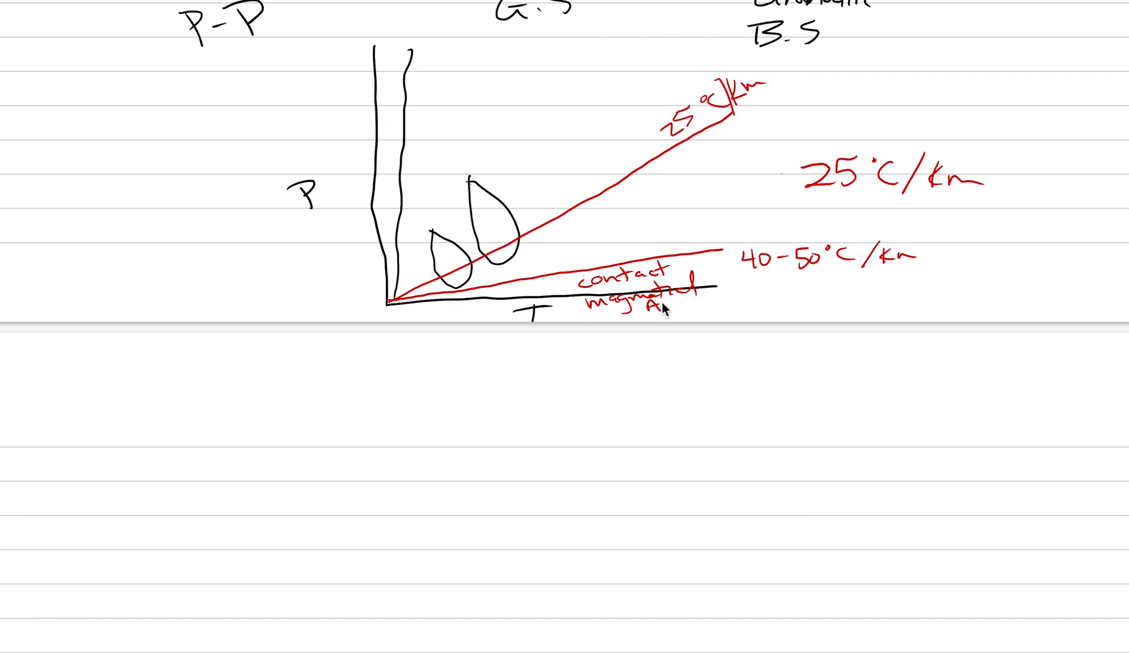
# Draw a steep red subduction gradient line and underline its 10°C/km label
pyautogui.moveTo(393, 299); pyautogui.dragTo(511, 51)
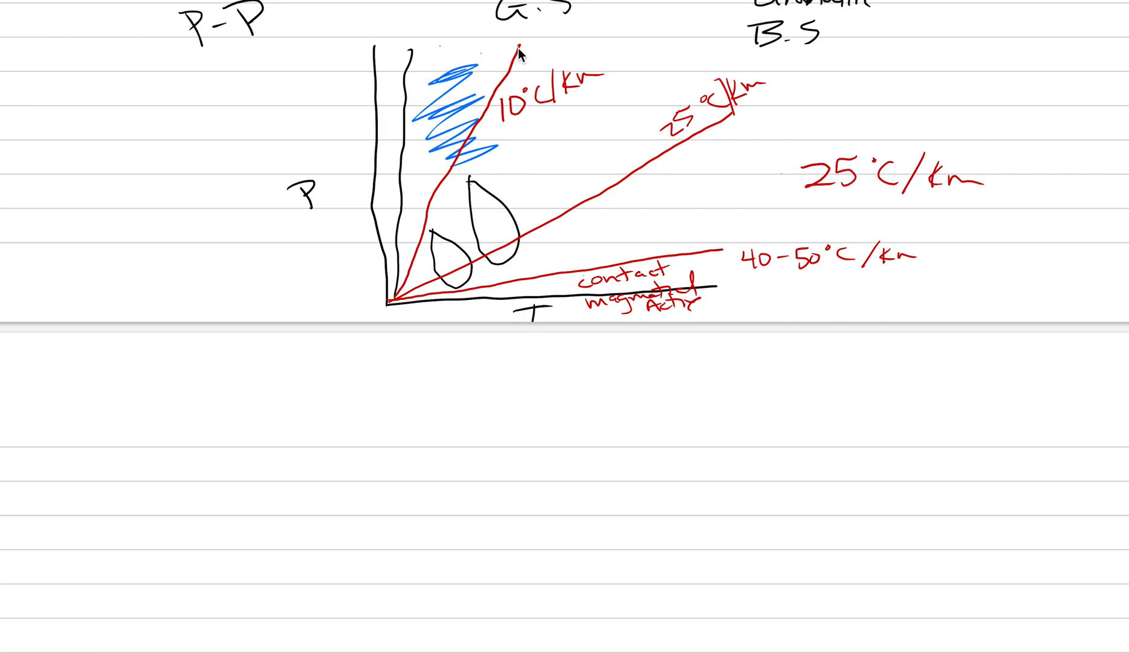
pyautogui.moveTo(541, 49)
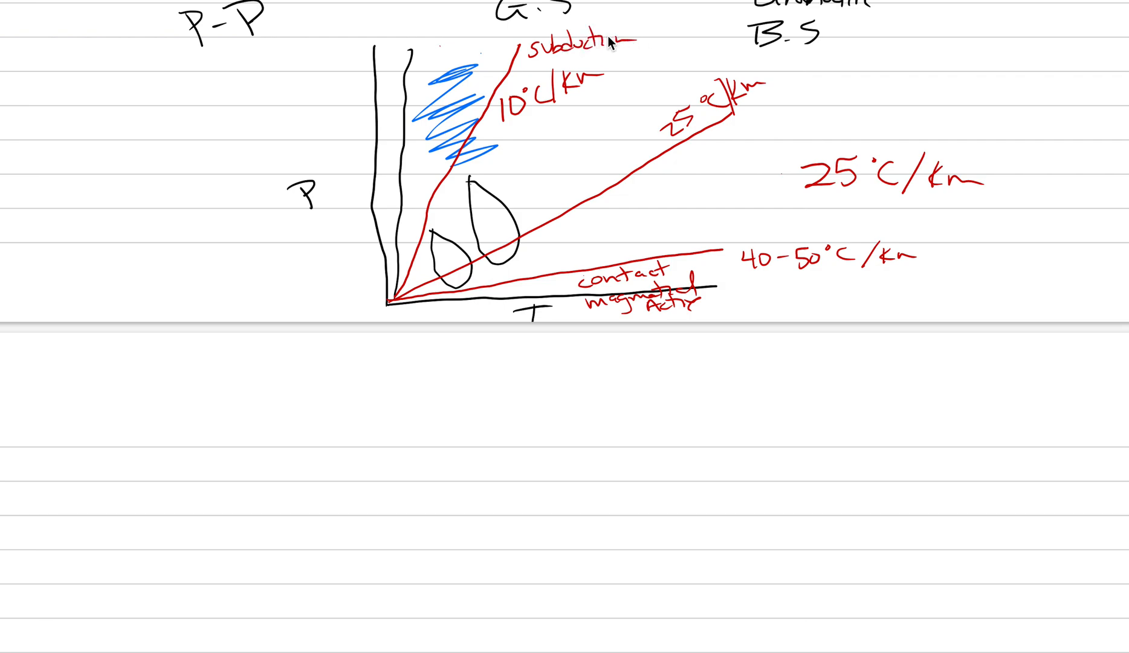
pyautogui.moveTo(545, 151)
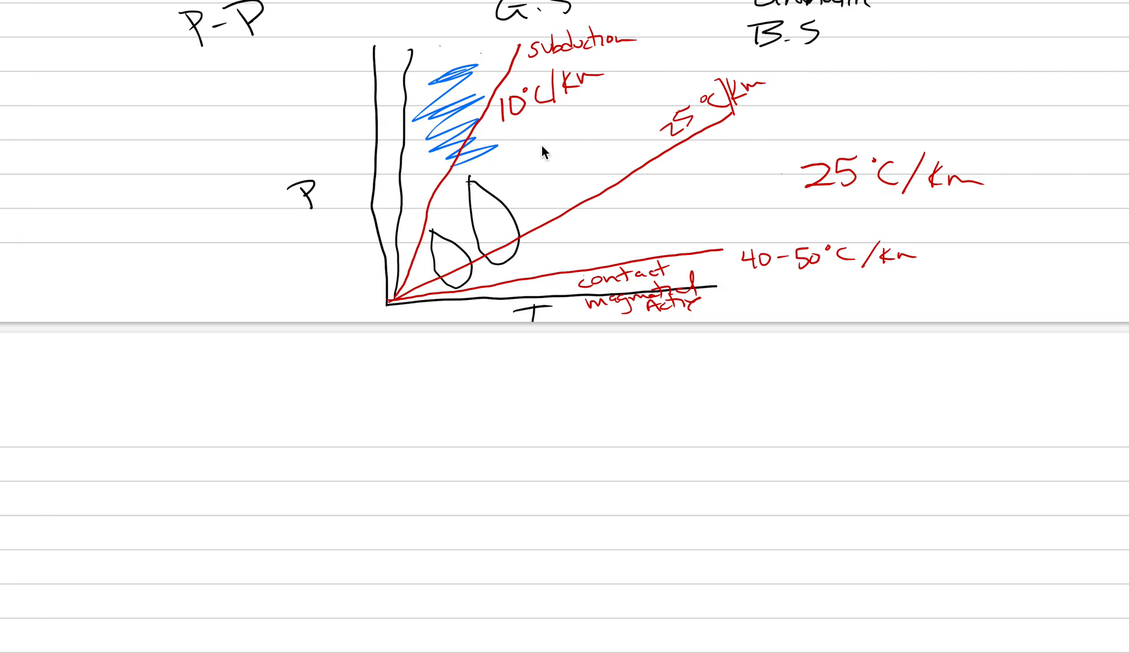
pyautogui.moveTo(512, 122); pyautogui.dragTo(537, 141)
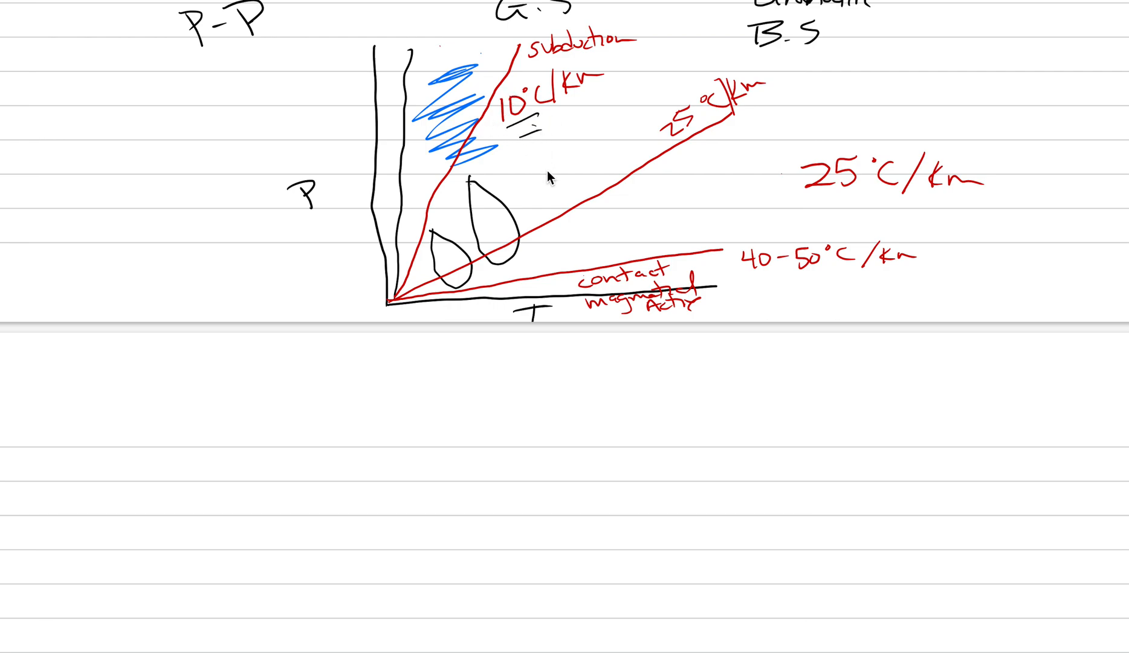
pyautogui.moveTo(277, 402)
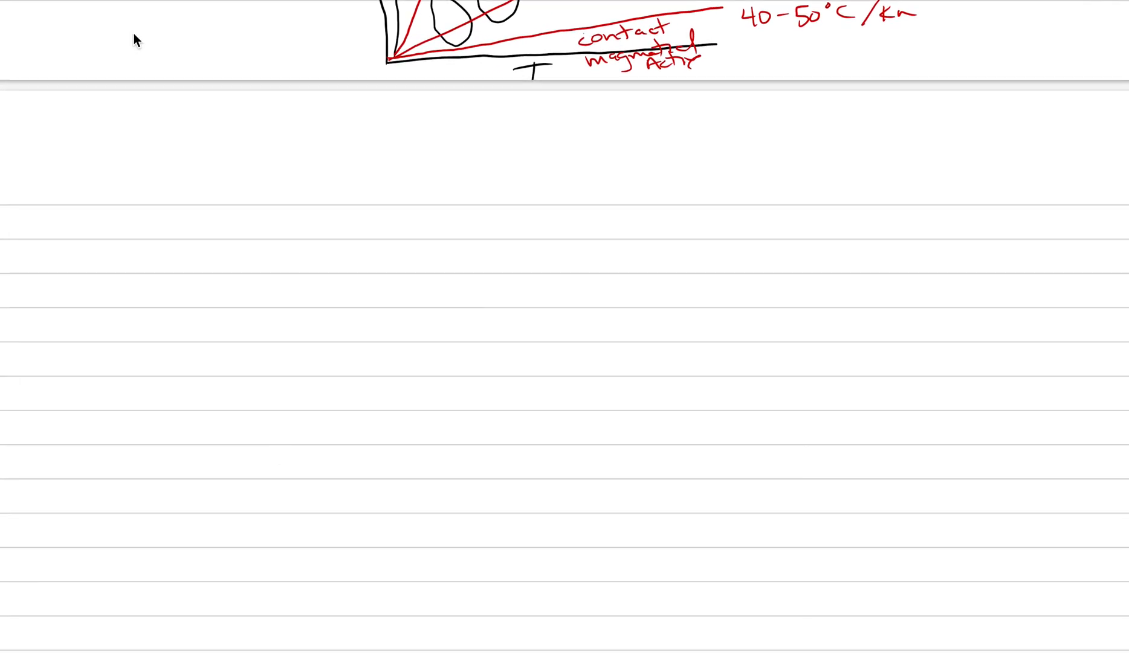
pyautogui.moveTo(206, 220)
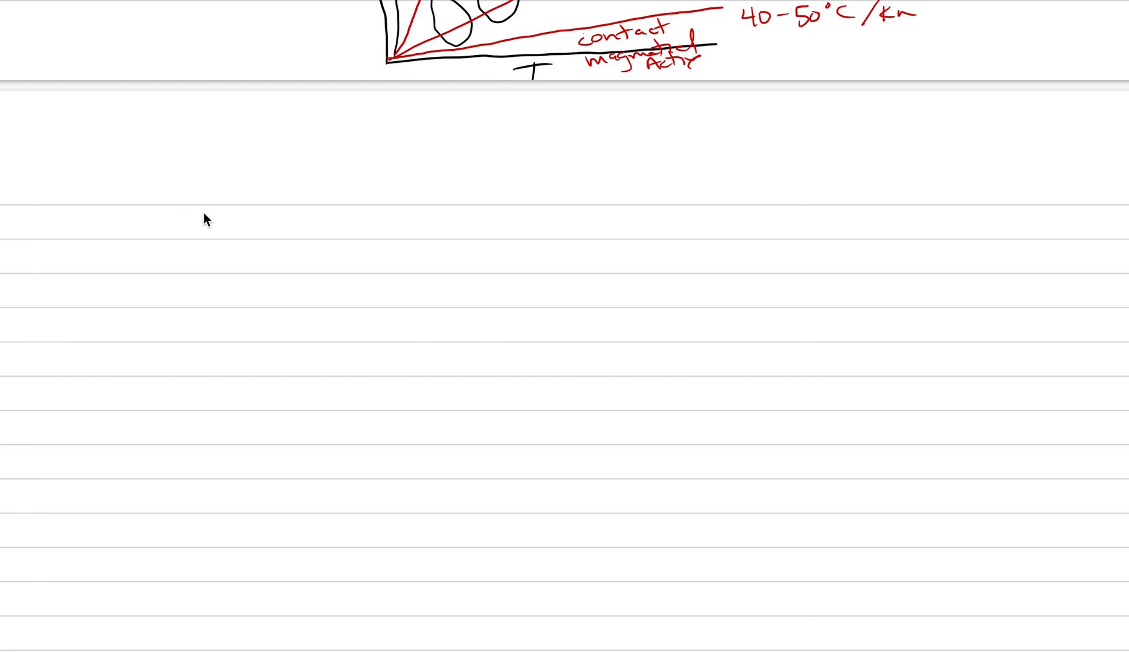
pyautogui.moveTo(319, 243)
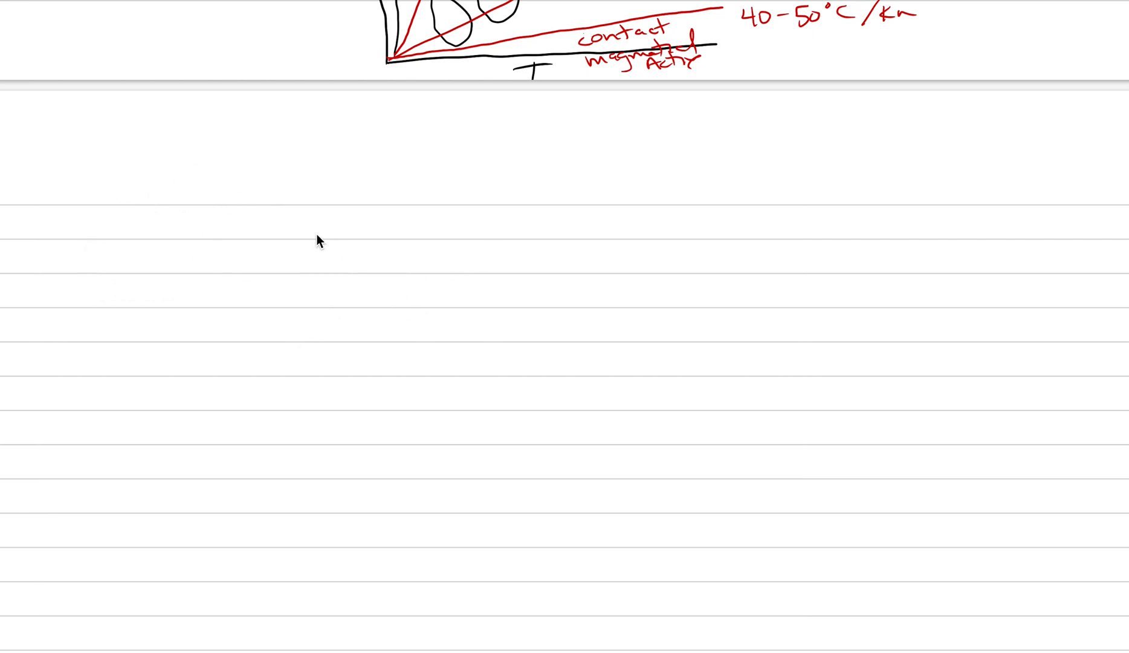
pyautogui.moveTo(686, 228)
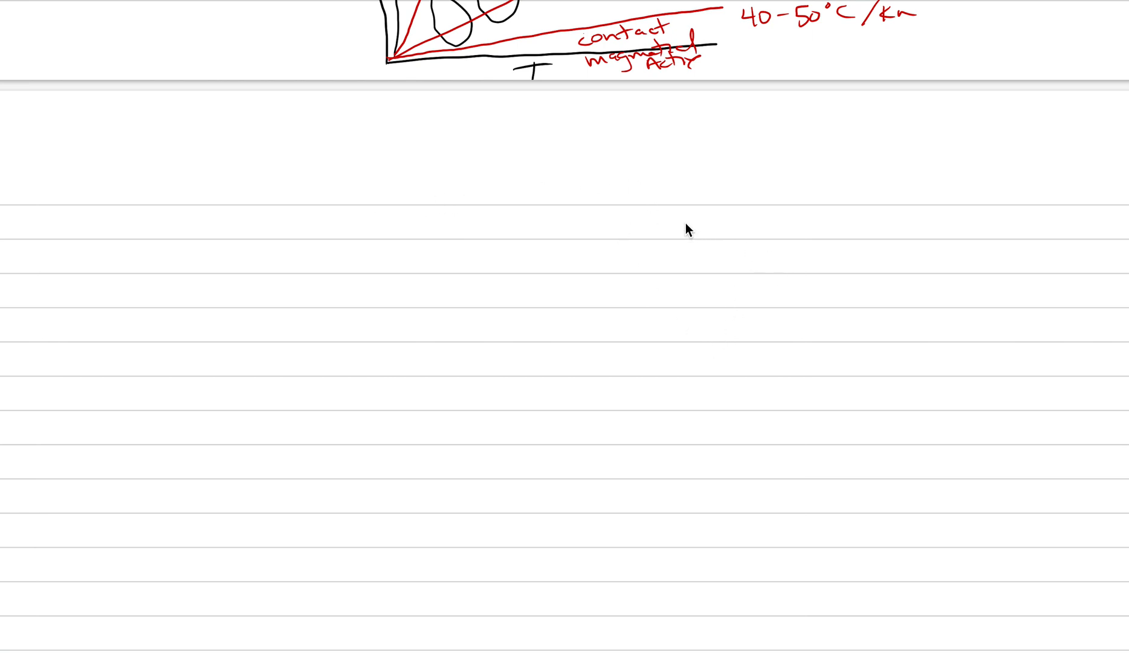
# Draw the mountain profile with jagged suture, crustal base and two convergence arrows
pyautogui.moveTo(637, 194); pyautogui.dragTo(655, 386)
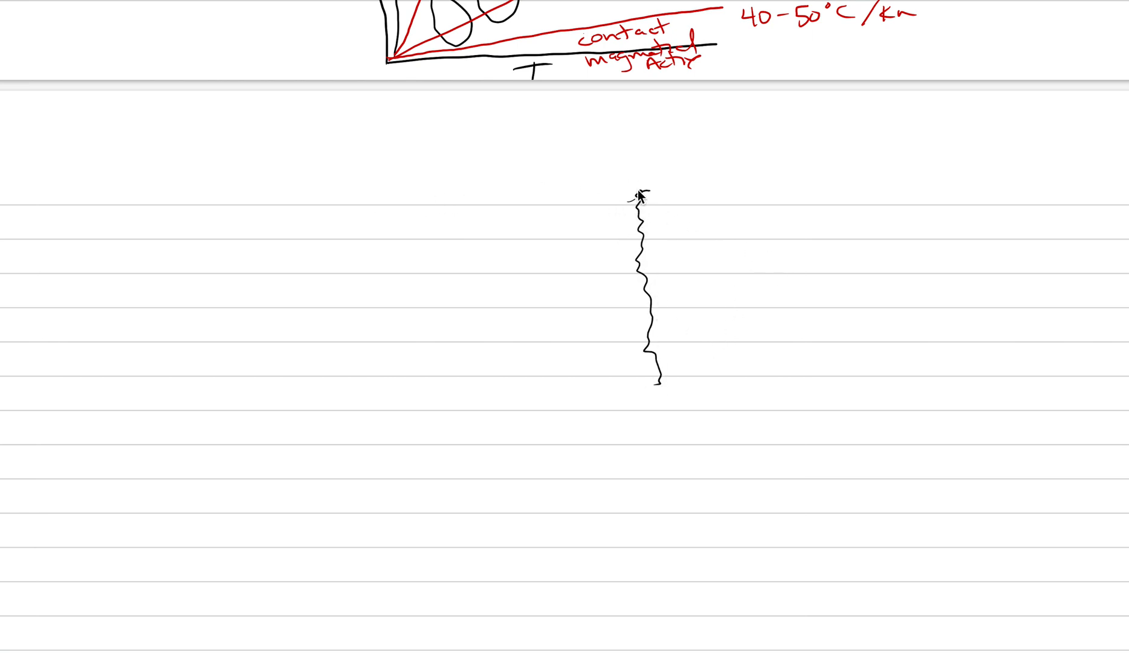
pyautogui.moveTo(449, 272); pyautogui.dragTo(639, 195)
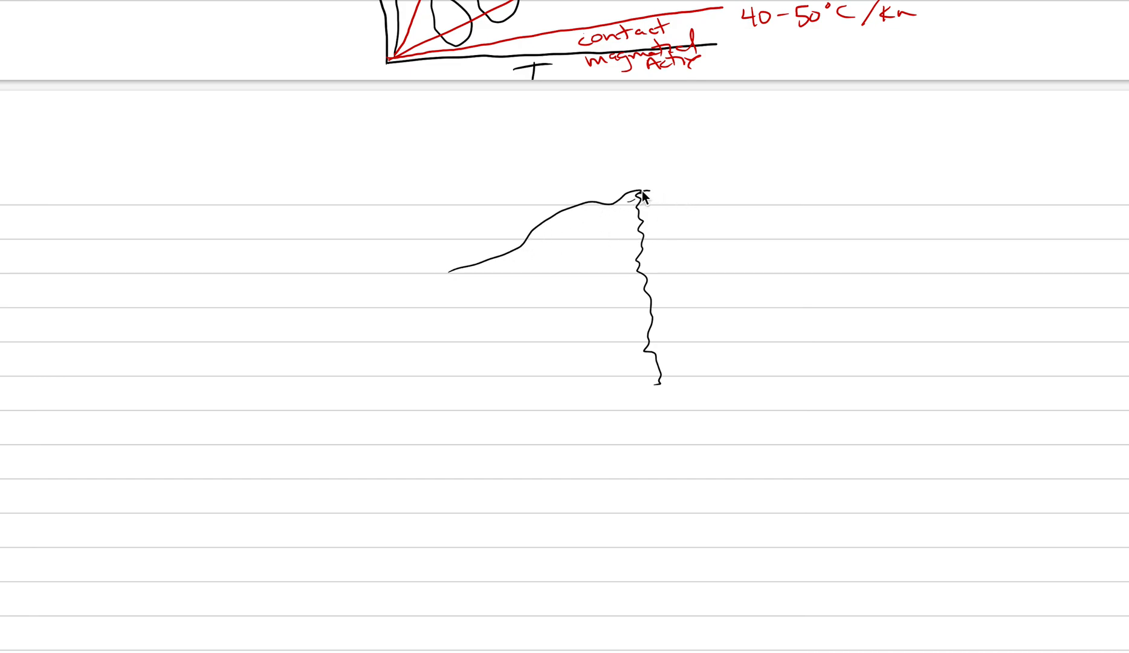
pyautogui.moveTo(644, 194); pyautogui.dragTo(857, 286)
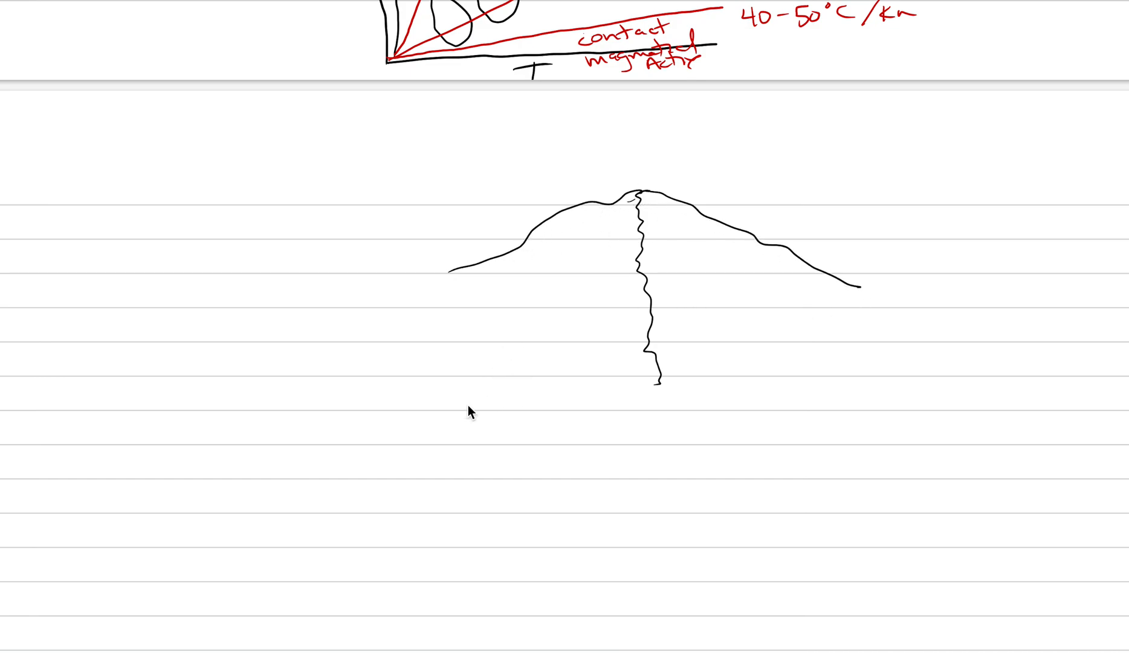
pyautogui.moveTo(468, 367); pyautogui.dragTo(662, 387)
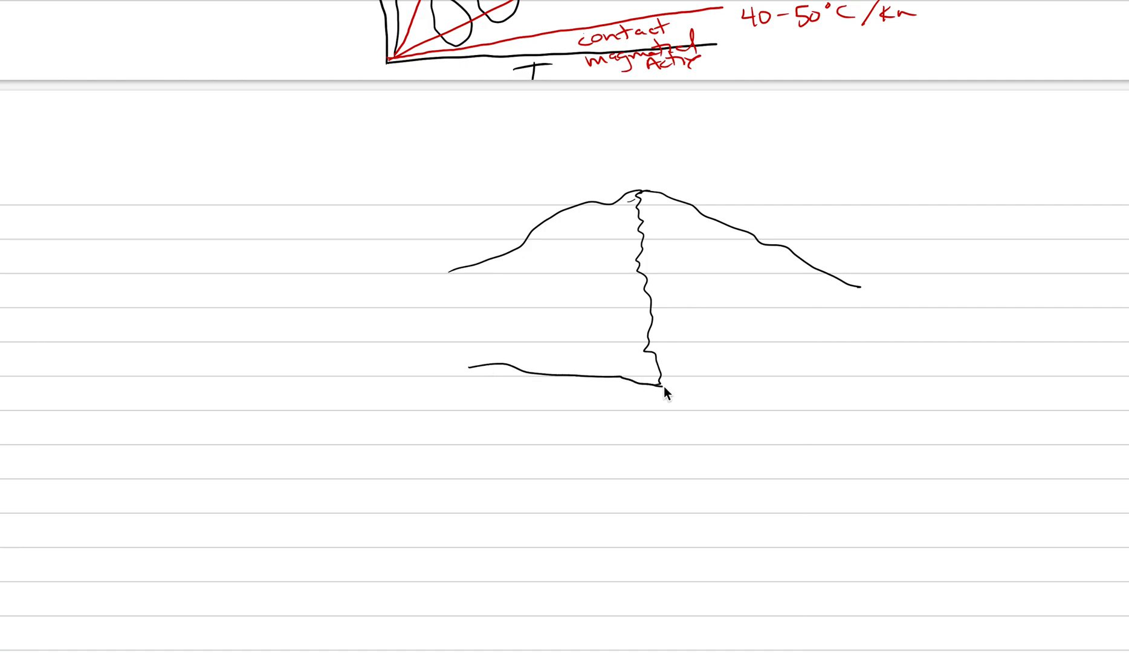
pyautogui.moveTo(662, 390); pyautogui.dragTo(875, 323)
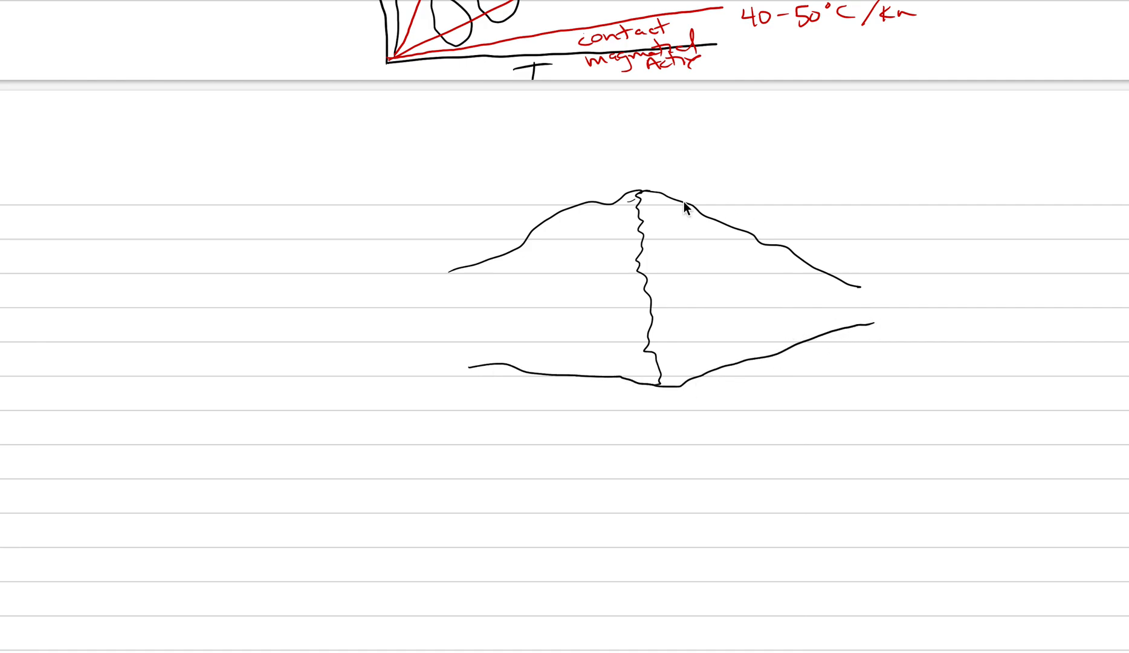
pyautogui.moveTo(735, 282); pyautogui.dragTo(699, 287)
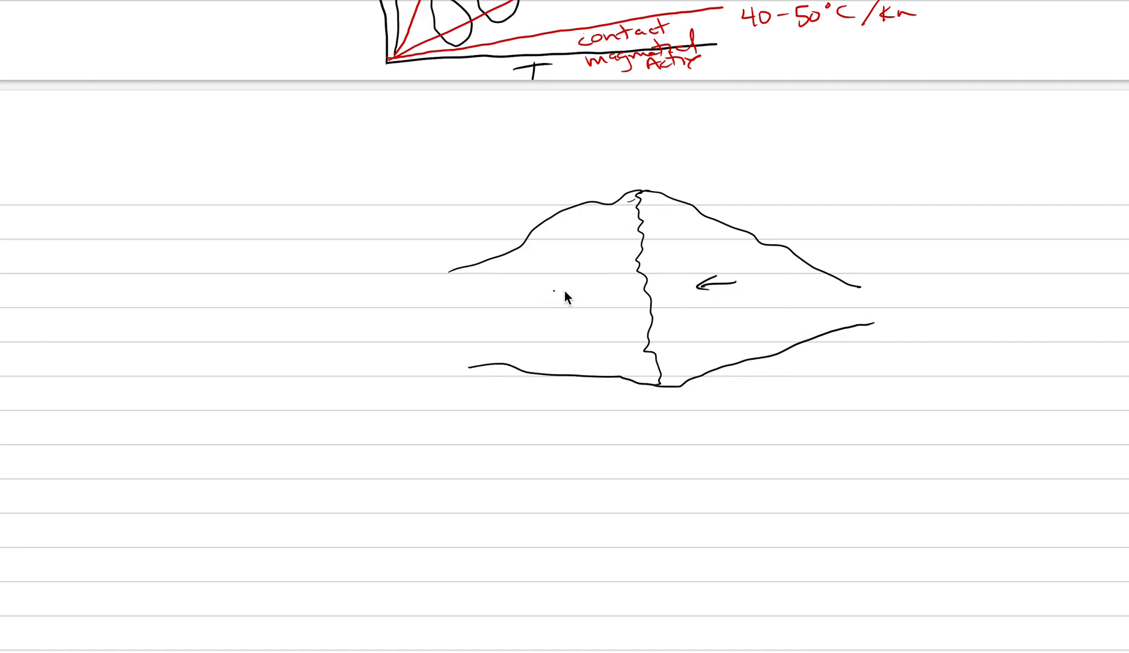
pyautogui.moveTo(559, 291); pyautogui.dragTo(601, 288)
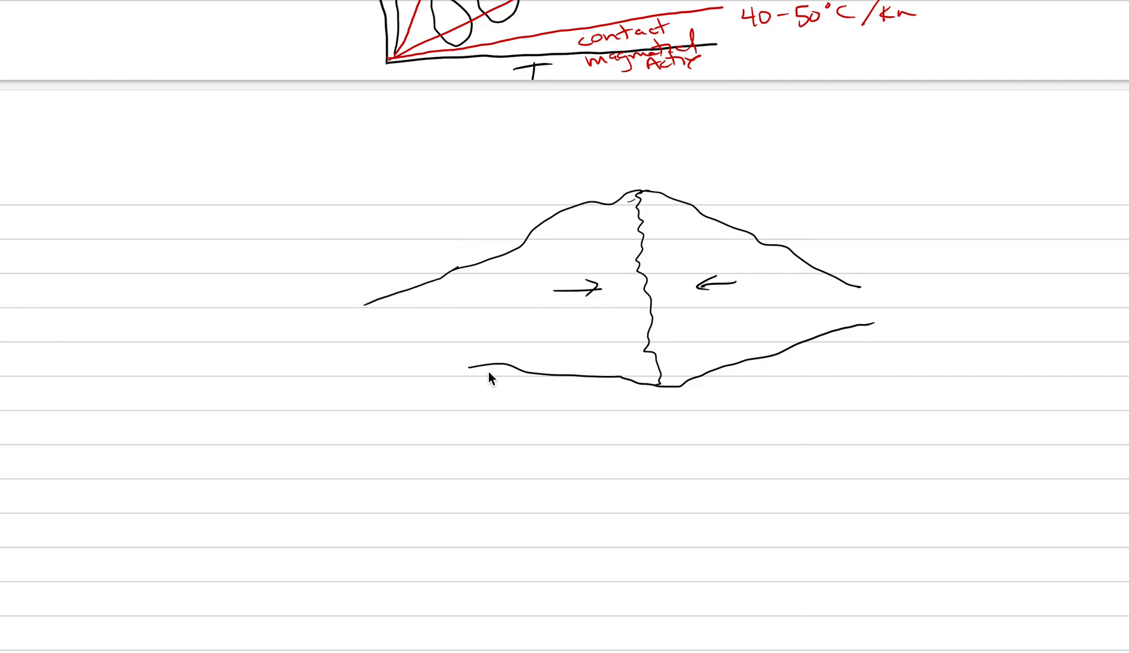
# Extend the range and crust leftward and draw the plate subducting beneath the left side
pyautogui.moveTo(468, 368); pyautogui.dragTo(280, 358)
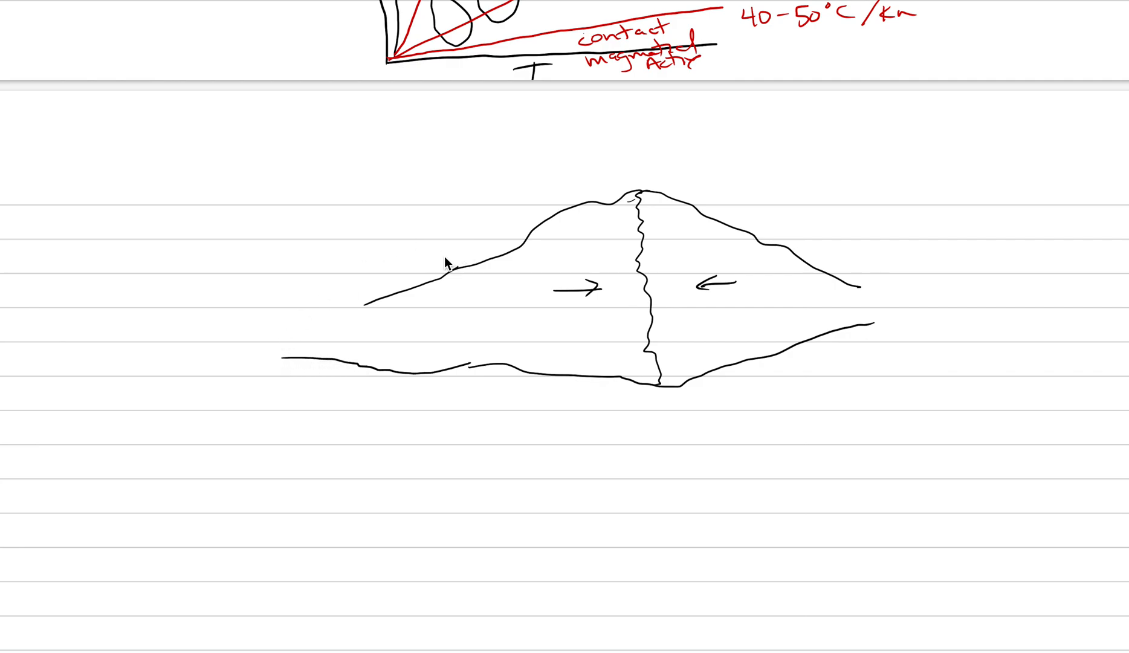
pyautogui.moveTo(446, 265); pyautogui.dragTo(264, 283)
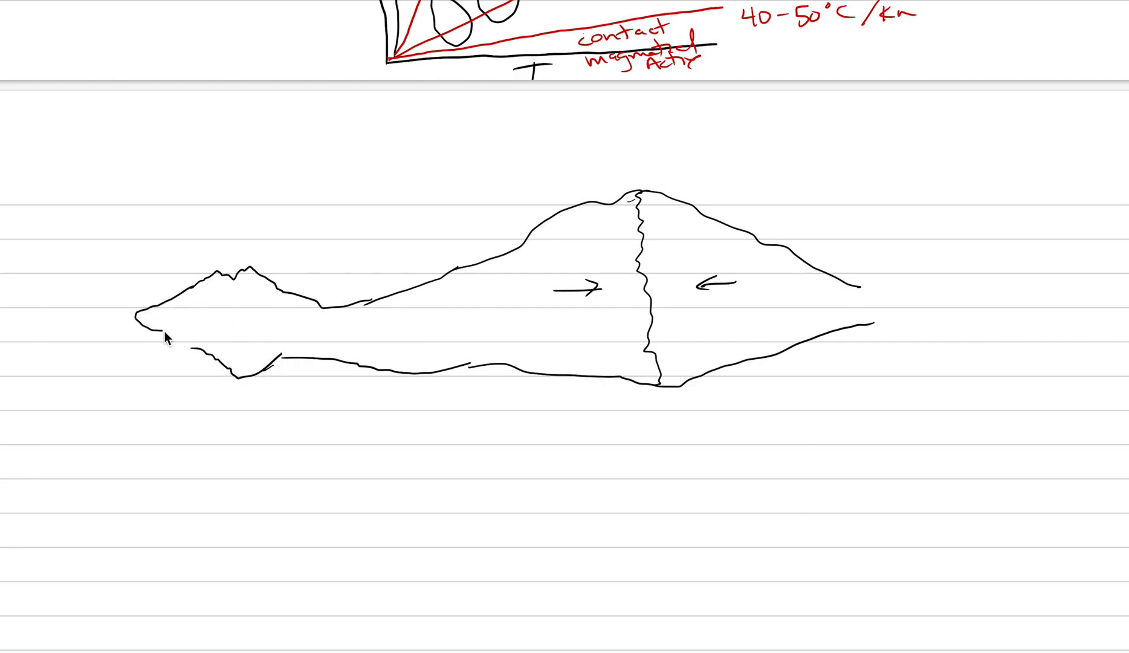
pyautogui.moveTo(11, 317)
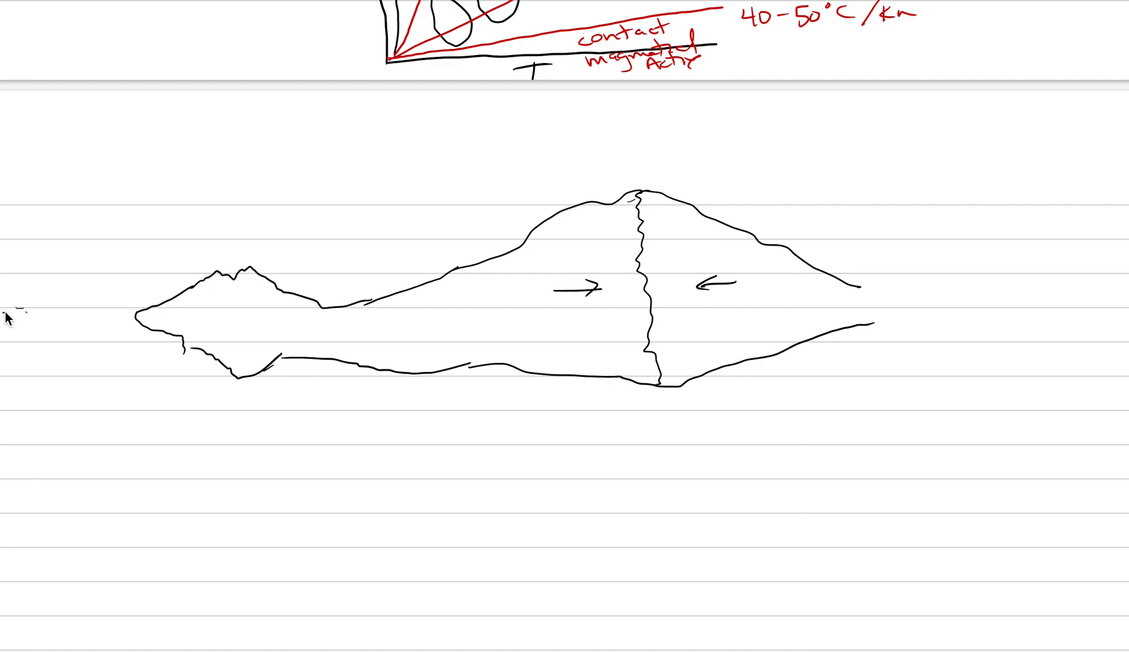
pyautogui.moveTo(8, 313); pyautogui.dragTo(382, 468)
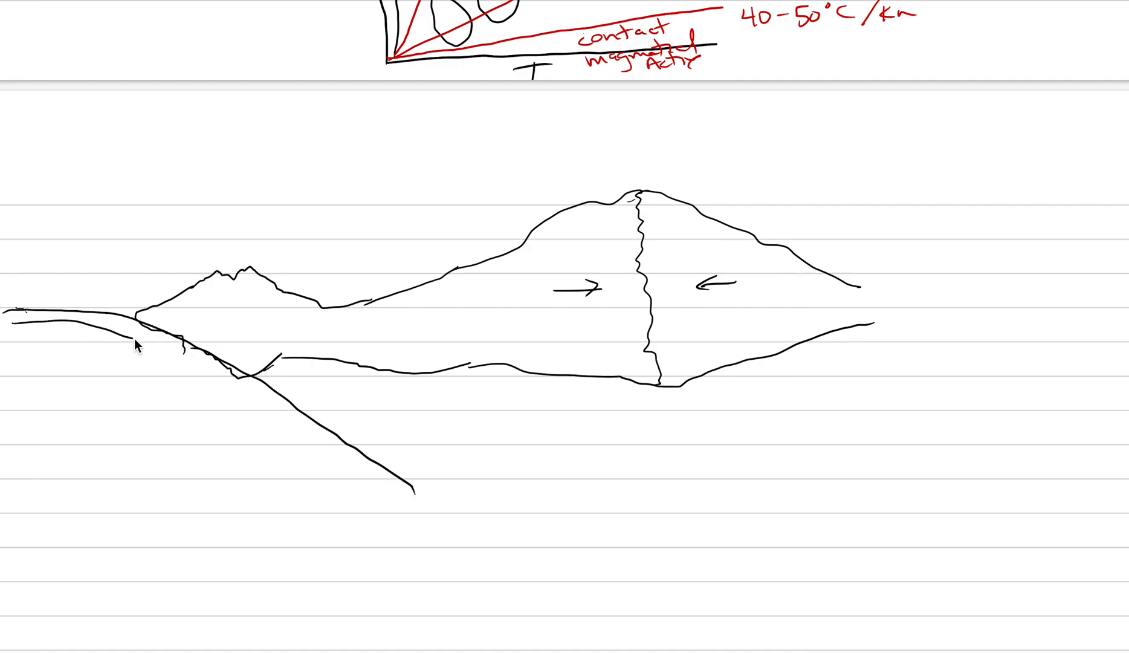
pyautogui.moveTo(137, 343); pyautogui.dragTo(411, 504)
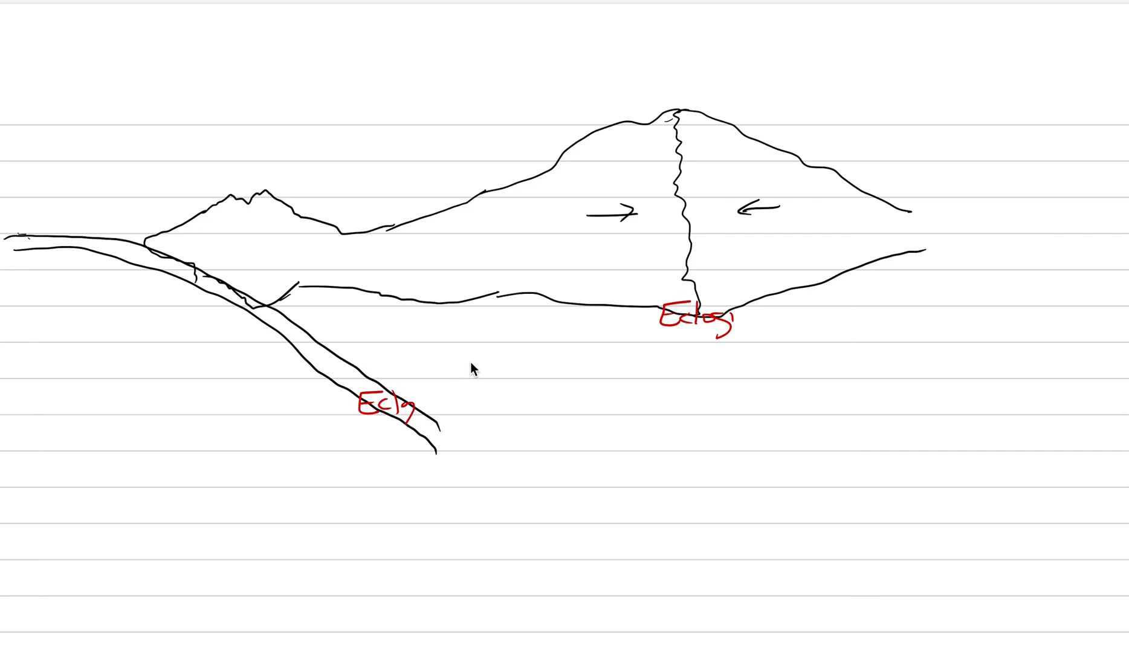
pyautogui.moveTo(162, 358)
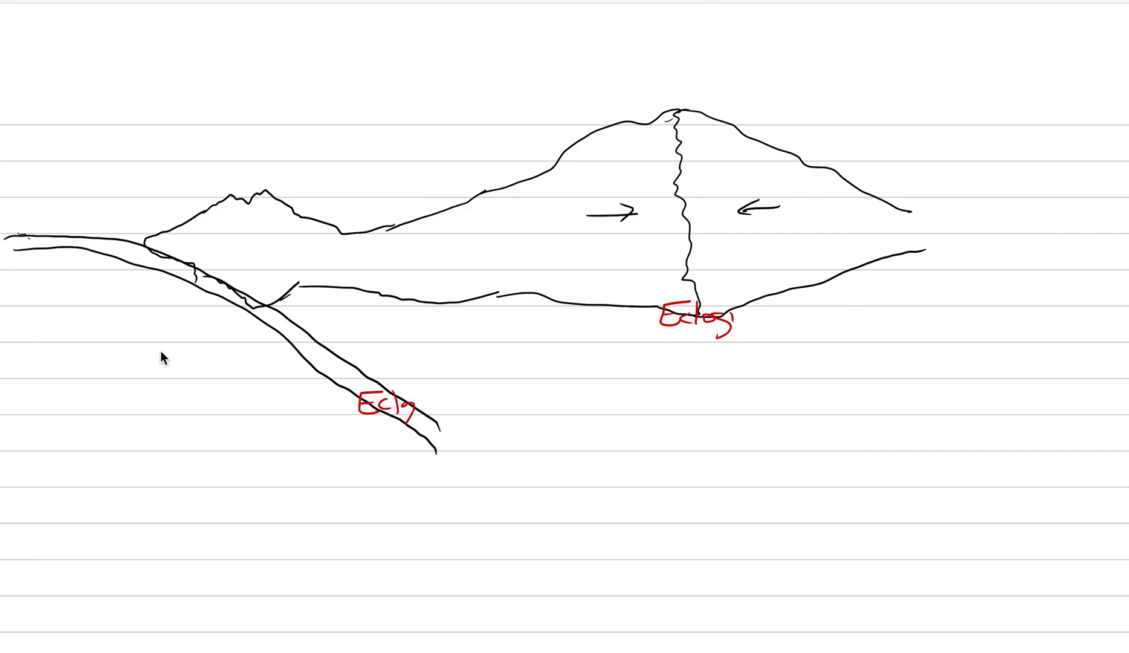
# Label the slab with Blue and shallower facies and write "PP GS Amp" at the root
pyautogui.moveTo(281, 342); pyautogui.dragTo(332, 350)
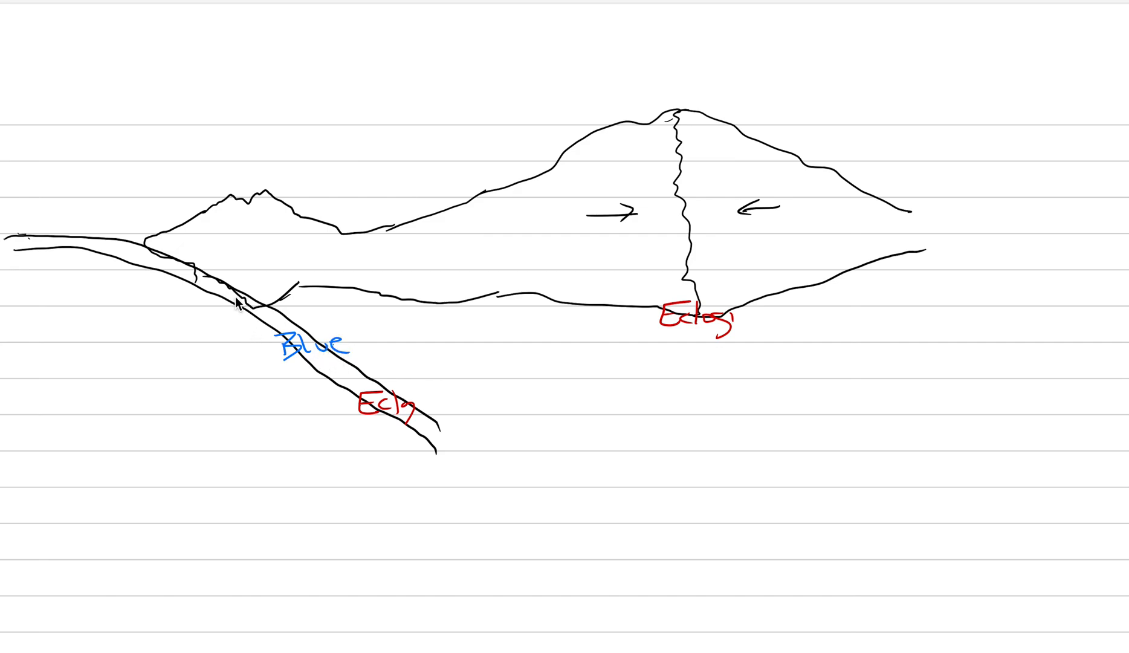
pyautogui.moveTo(143, 281)
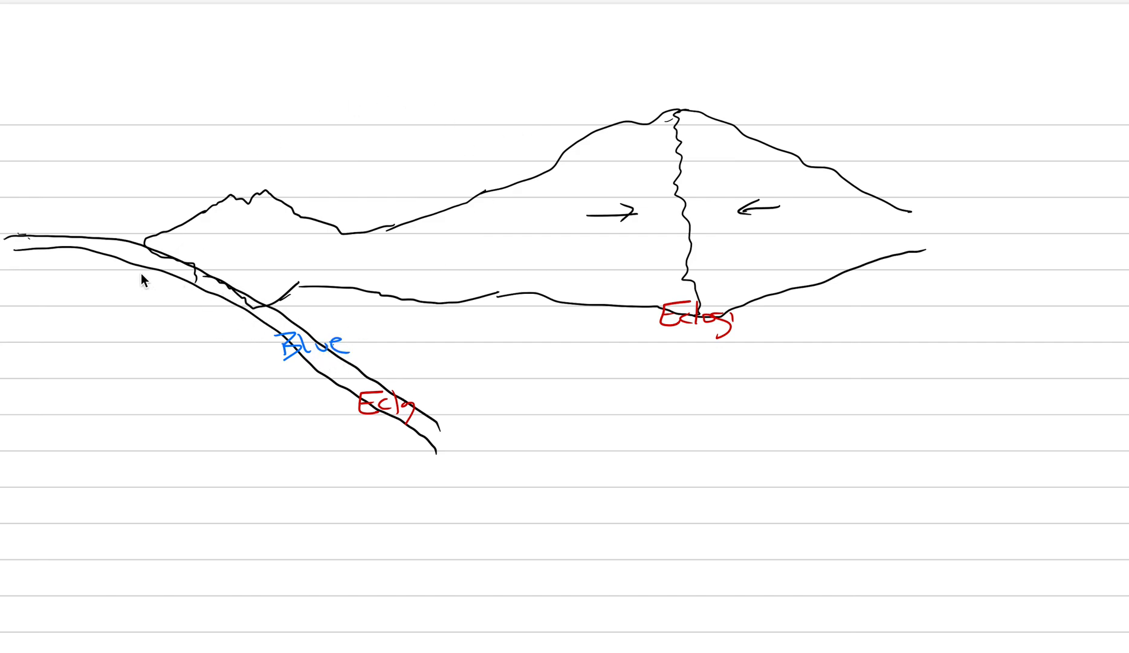
pyautogui.moveTo(129, 286); pyautogui.dragTo(250, 342)
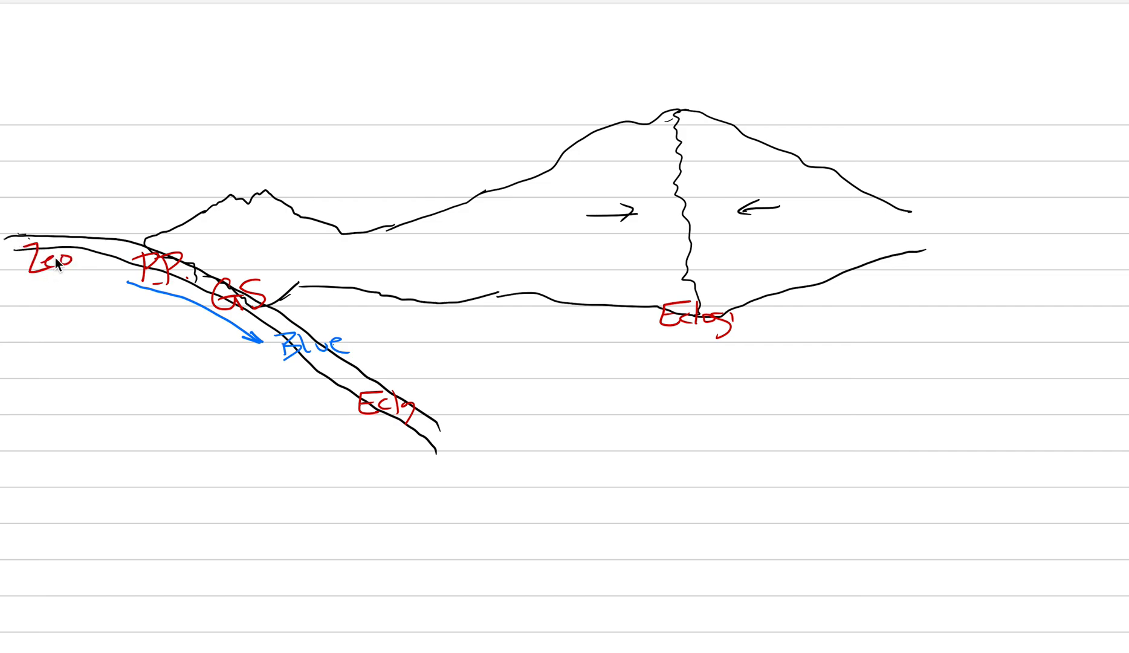
pyautogui.write('PP GS Amp')
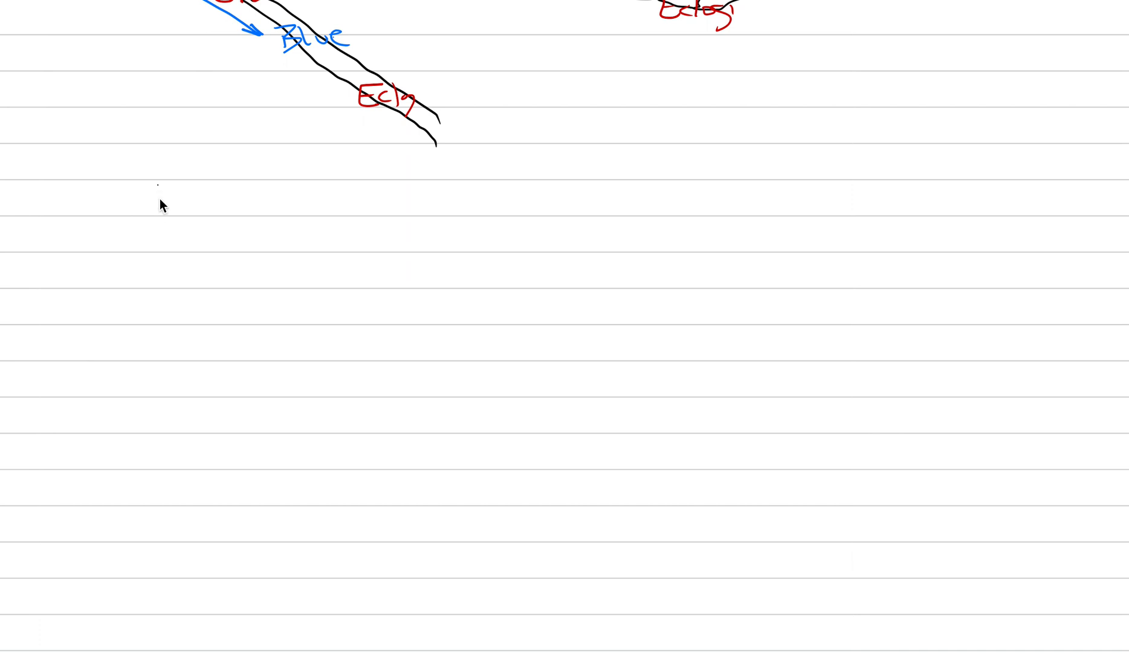
# Write the "III. Metamorphic" heading below the cross-section
pyautogui.moveTo(137, 195); pyautogui.dragTo(209, 209)
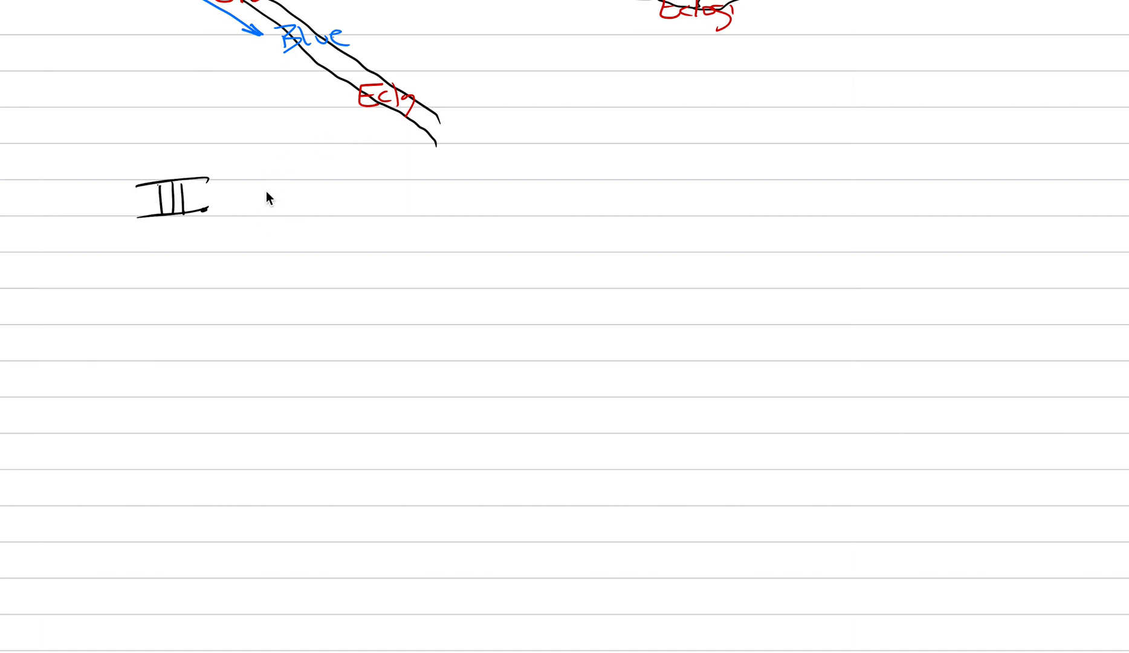
pyautogui.moveTo(259, 198); pyautogui.dragTo(332, 209)
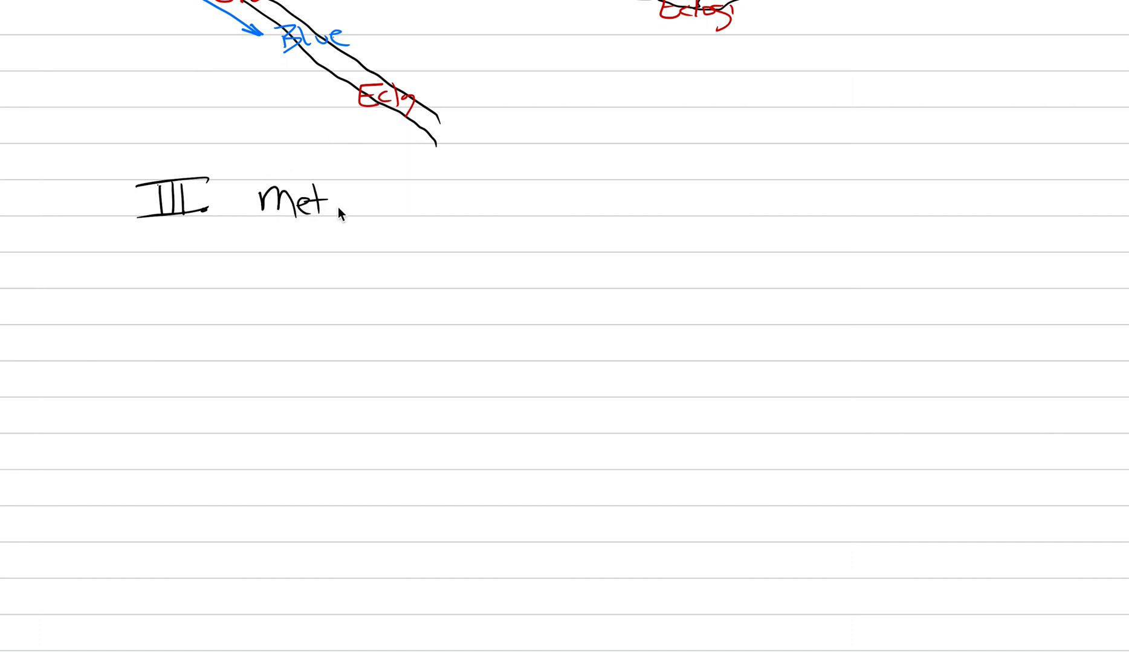
pyautogui.write('amorphic')
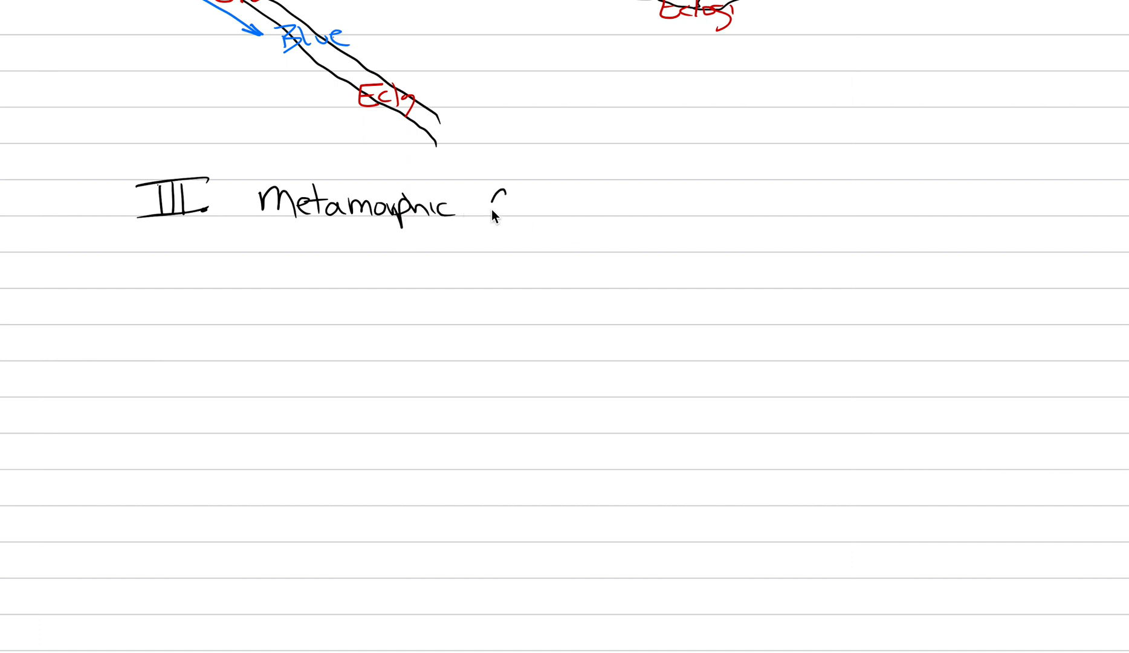
pyautogui.scroll(-3)
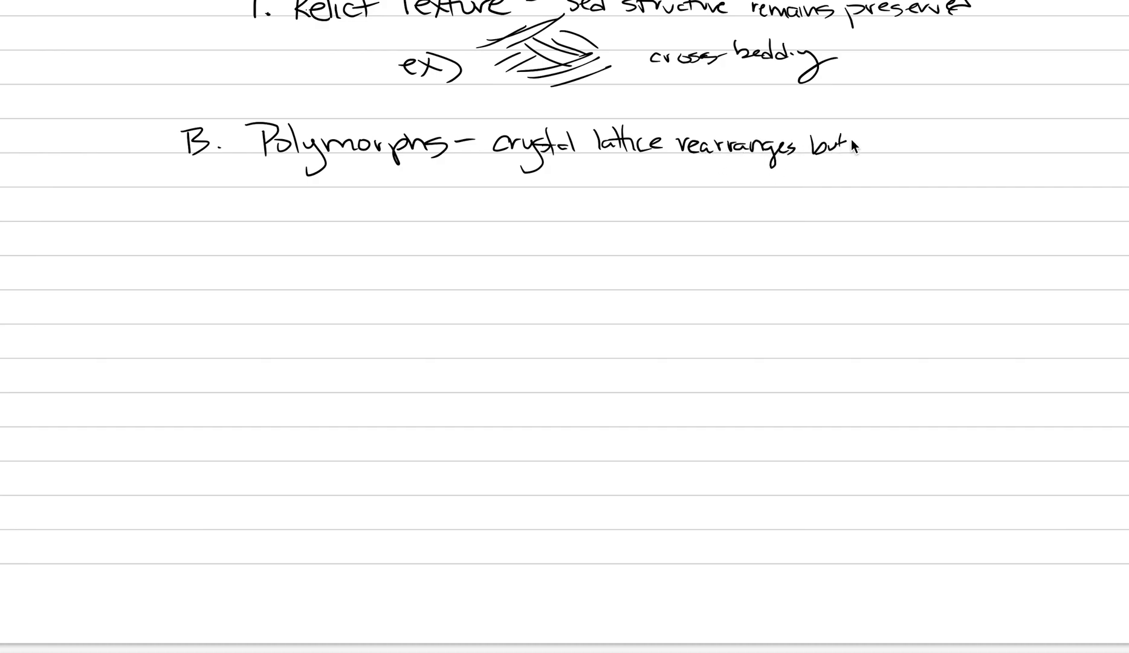